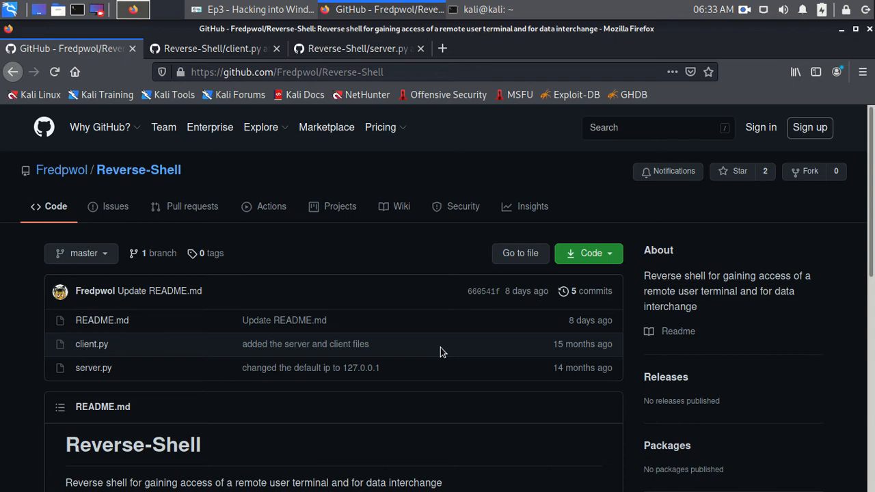
Scroll through the Reverse-Shell README to its description, client setup and Commands sections
scroll(down, 3)
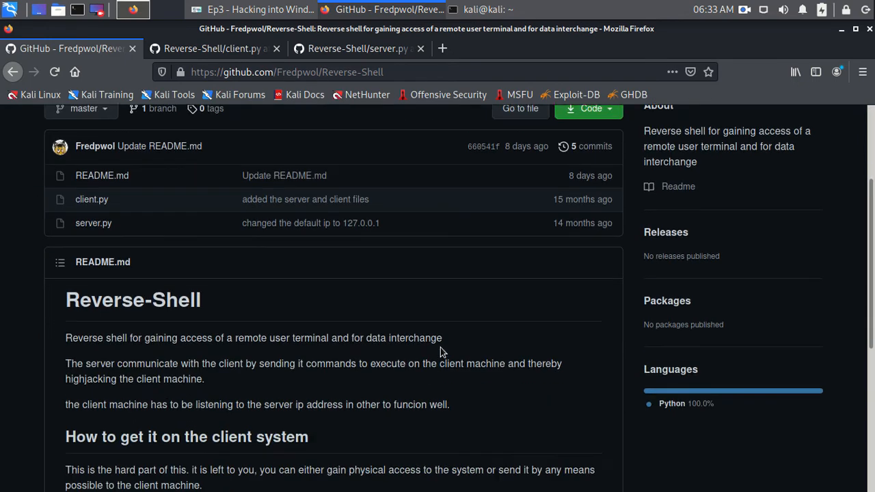
scroll(down, 3)
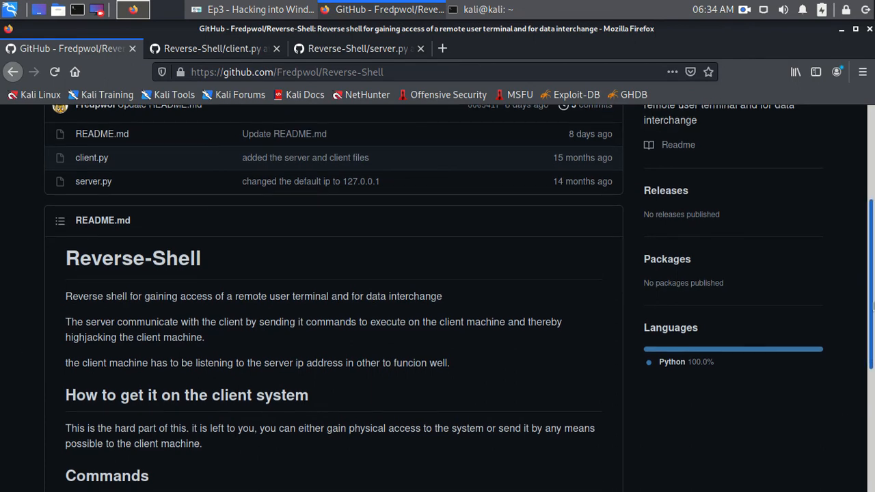
scroll(down, 3)
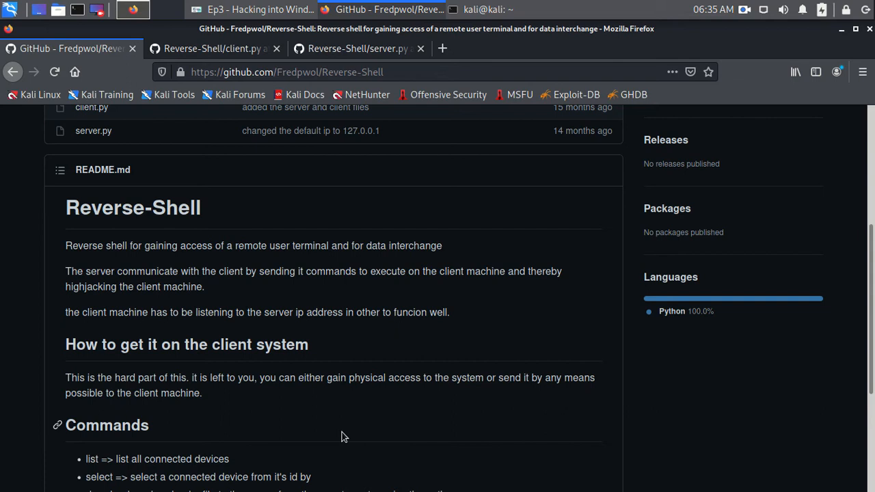
scroll(down, 3)
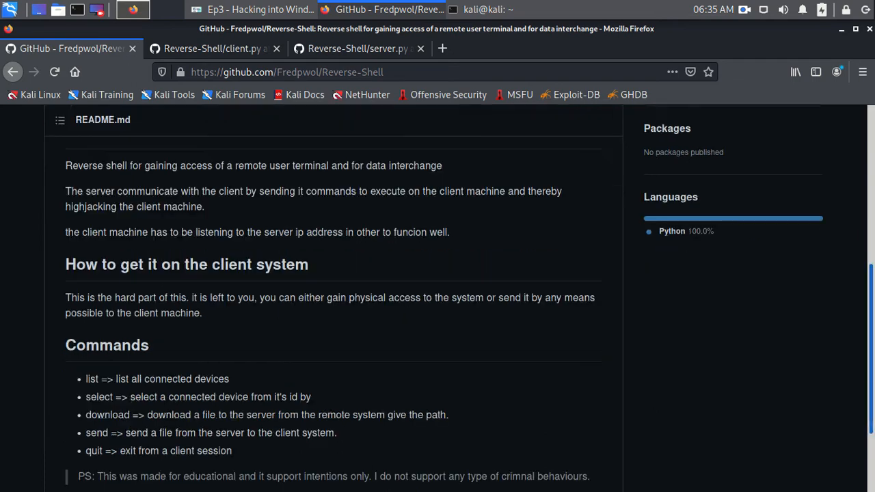
scroll(down, 3)
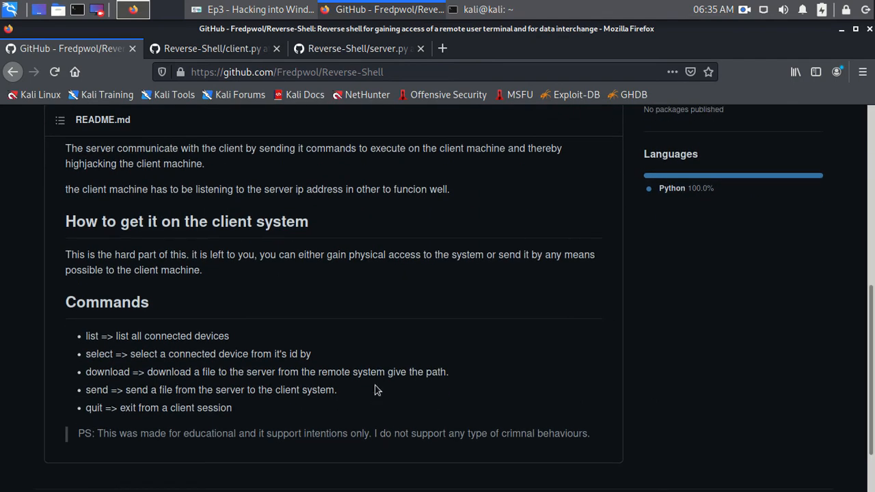
mouse_move(87, 335)
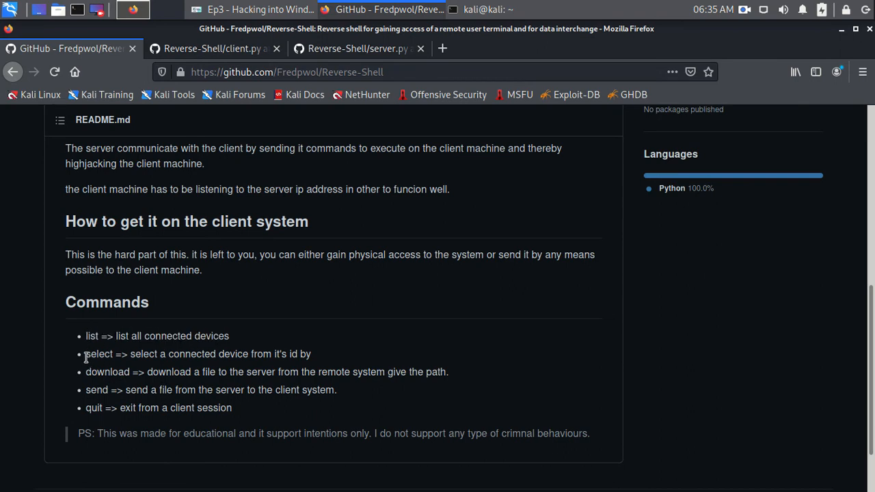
triple_click(192, 353)
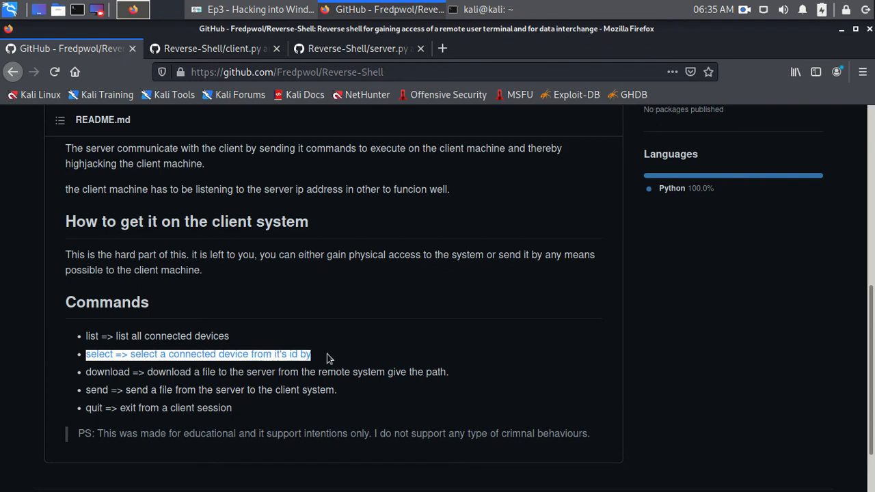
mouse_move(241, 397)
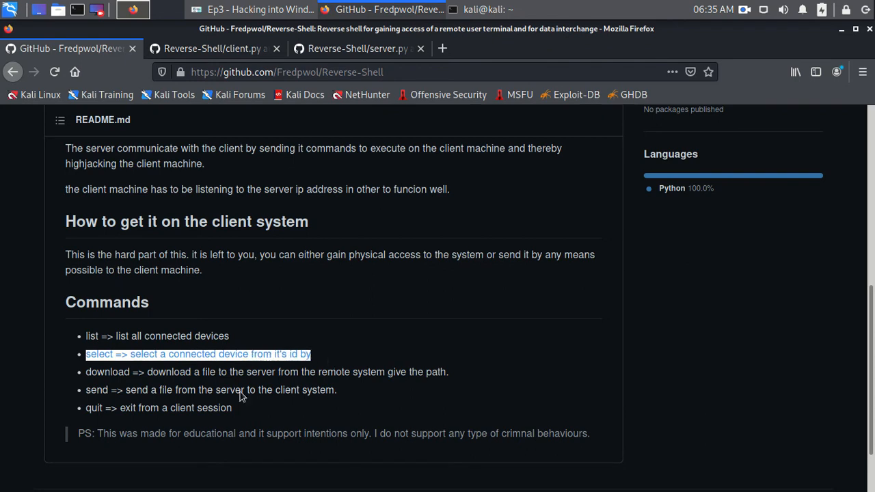
mouse_move(270, 385)
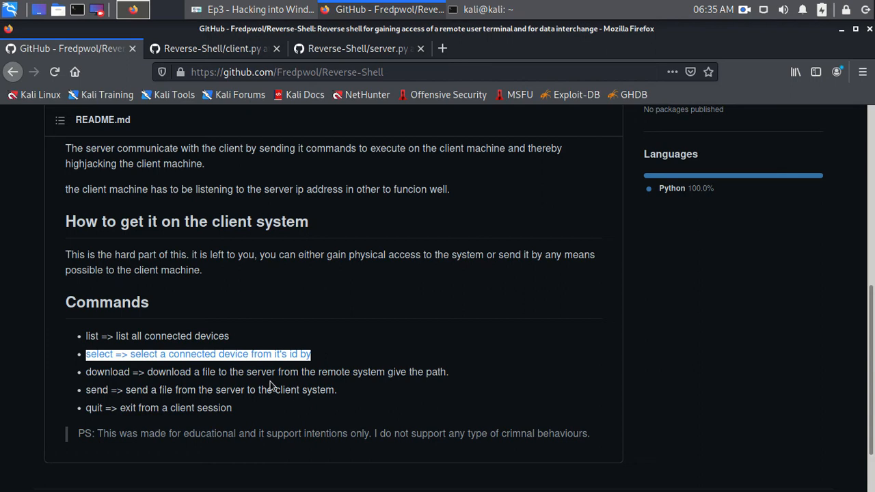
click(369, 396)
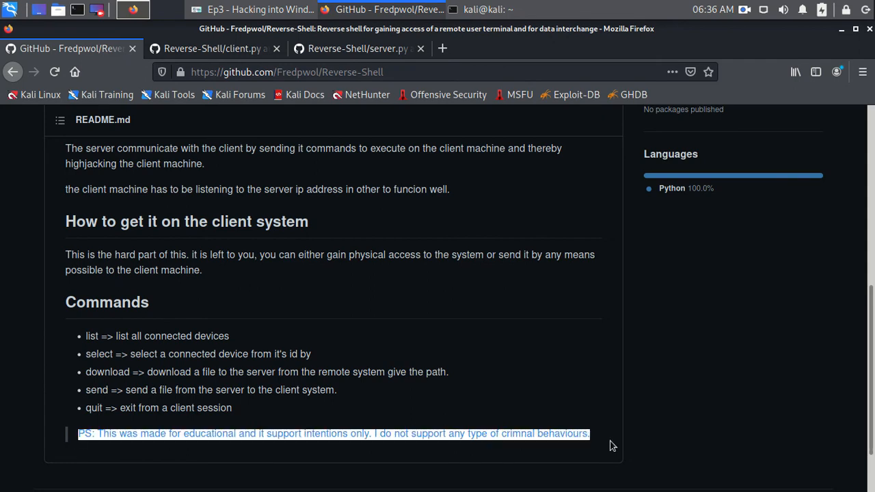
mouse_move(571, 385)
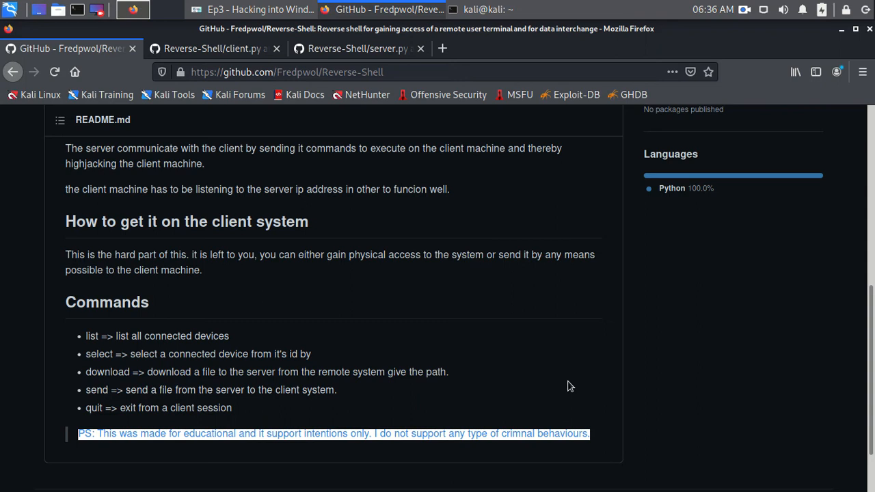
click(572, 386)
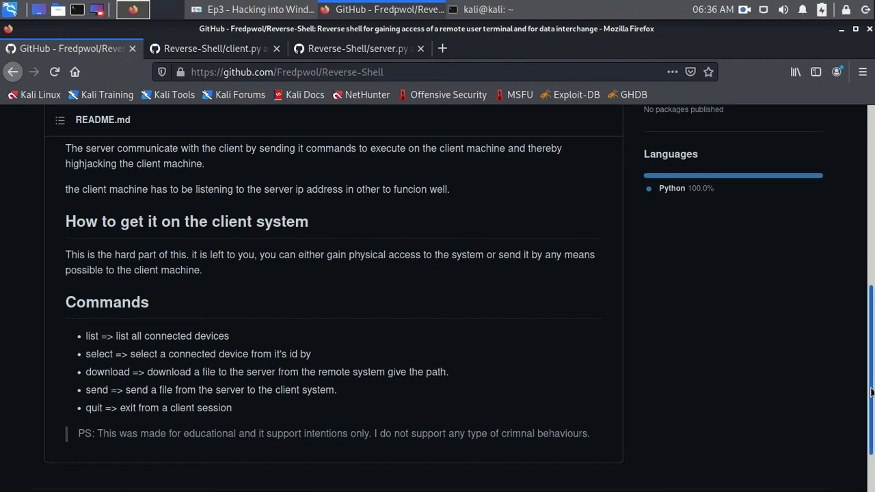
scroll(down, 3)
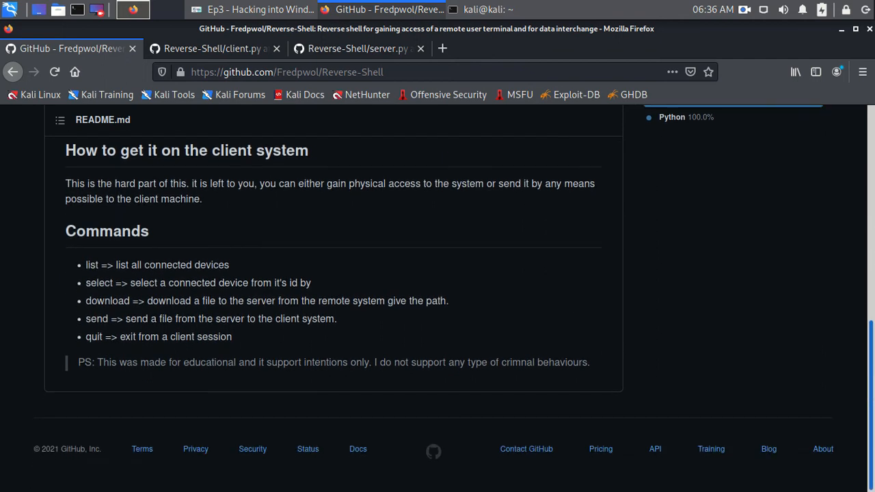
scroll(up, 3)
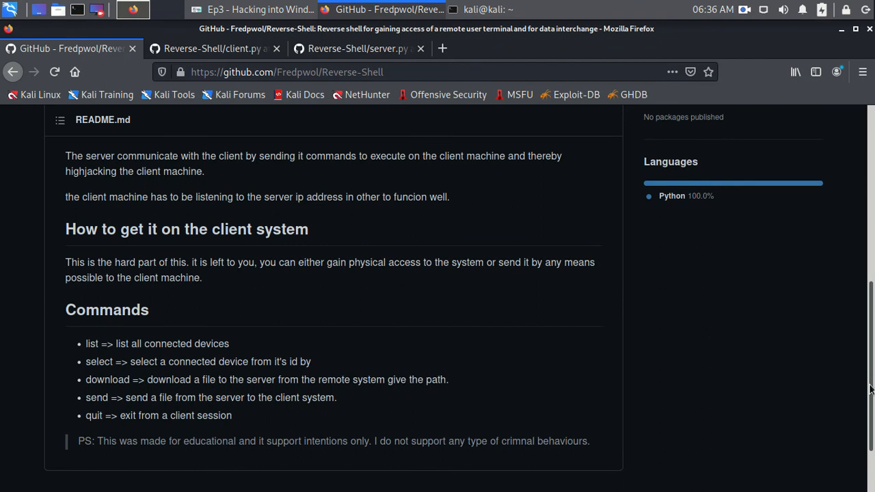
scroll(up, 3)
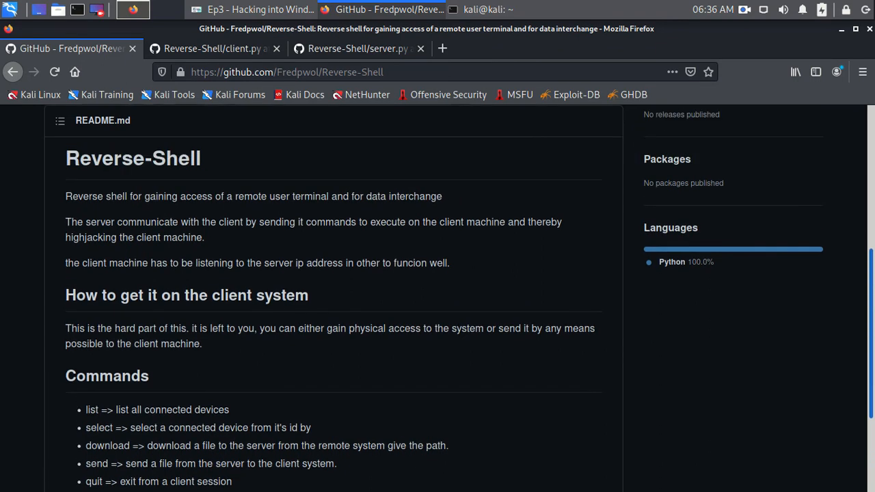
scroll(up, 3)
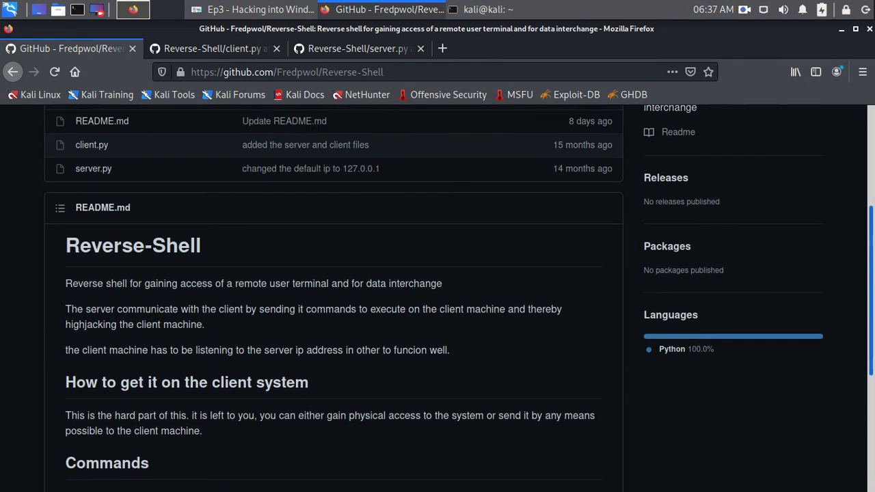
scroll(up, 3)
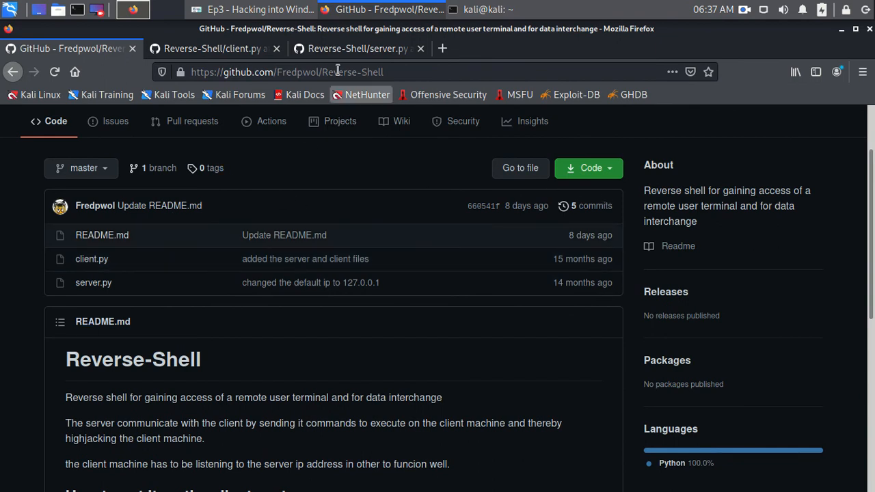
Read server.py from its connection, worker and job functions down to the main loop
click(356, 48)
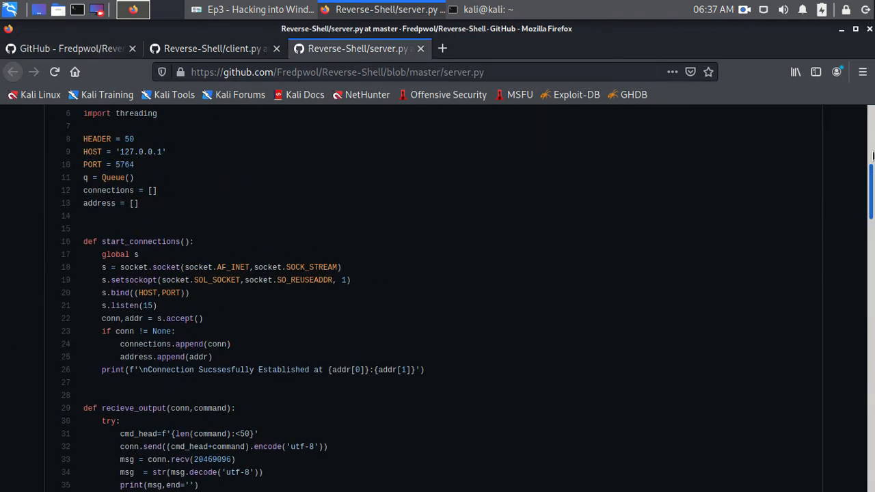
scroll(up, 3)
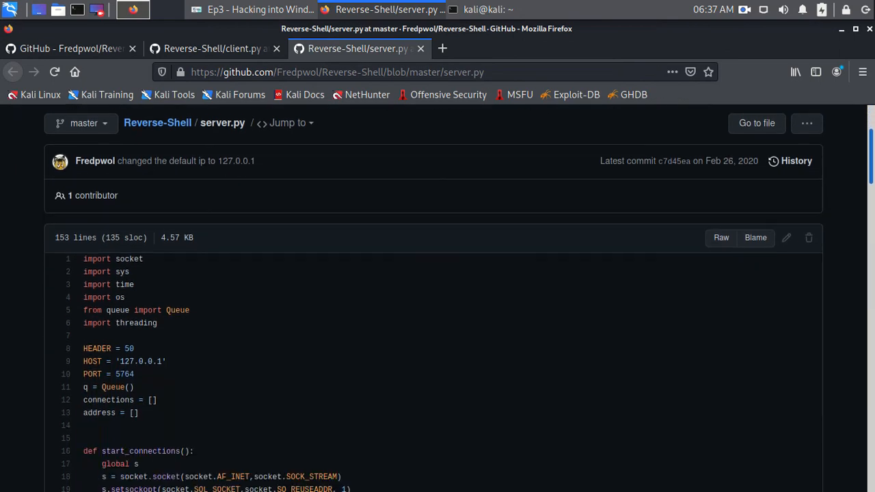
scroll(down, 3)
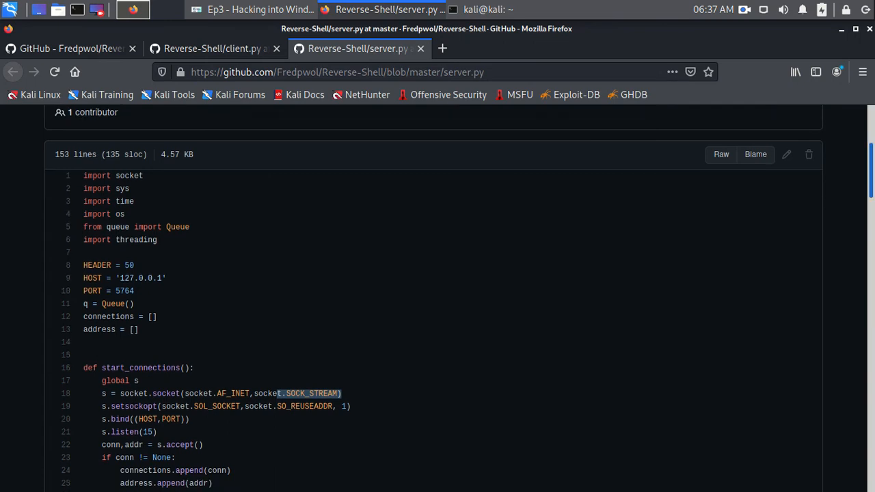
scroll(down, 3)
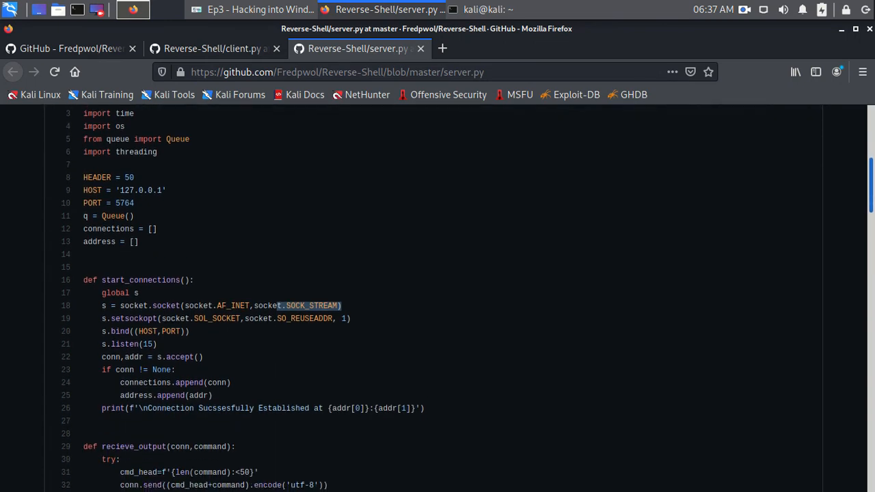
scroll(down, 3)
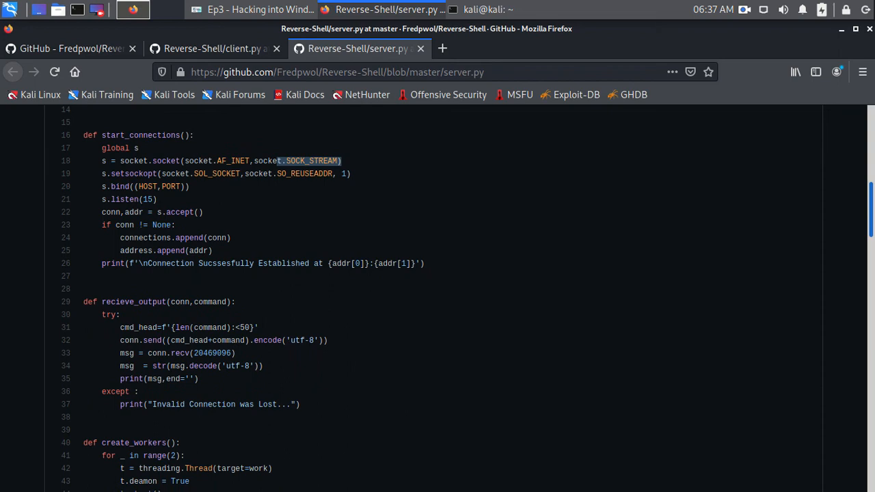
scroll(down, 3)
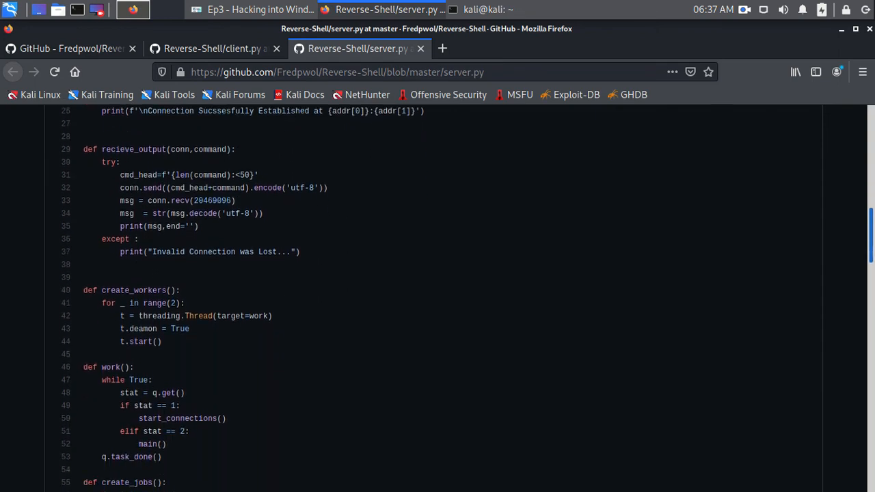
scroll(down, 3)
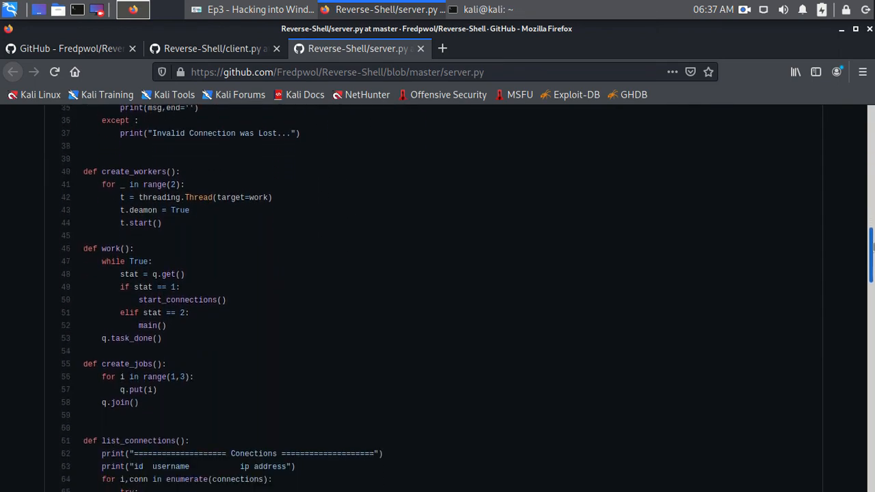
scroll(down, 3)
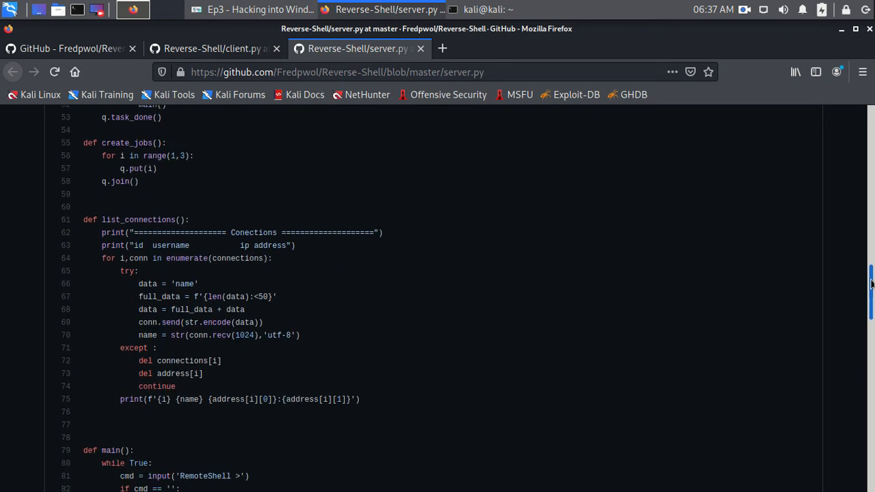
scroll(down, 3)
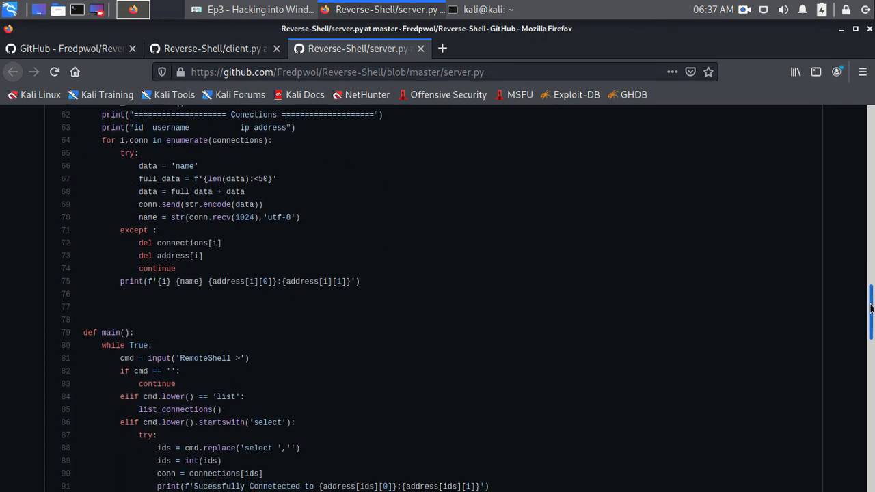
scroll(up, 3)
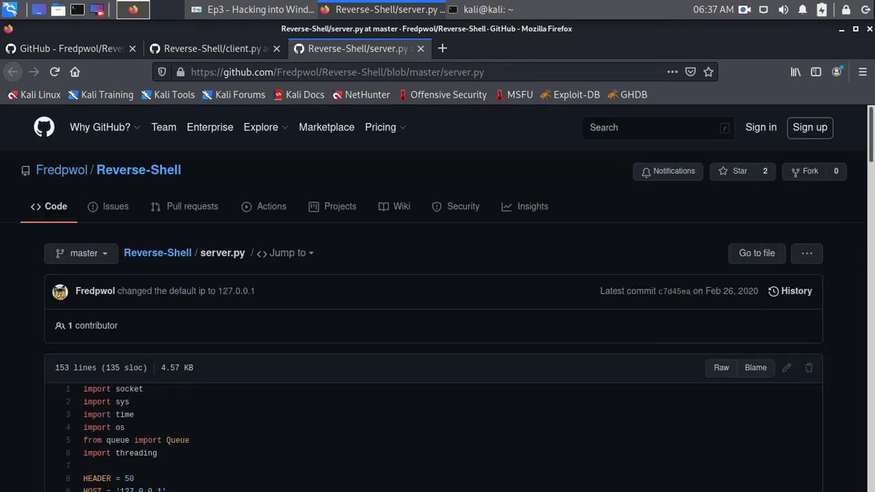
scroll(down, 3)
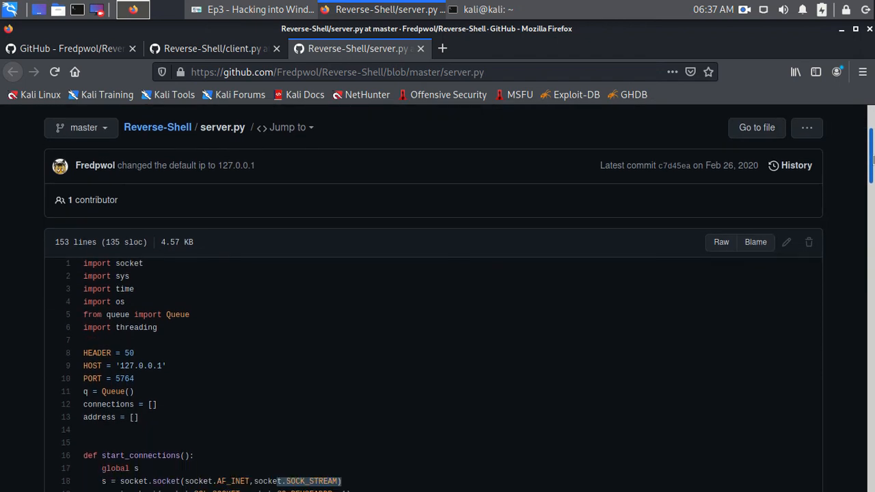
scroll(down, 3)
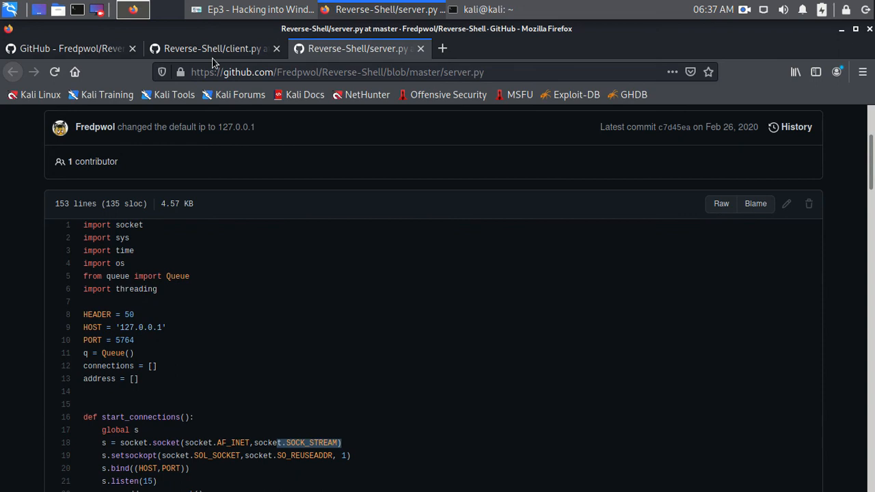
click(216, 49)
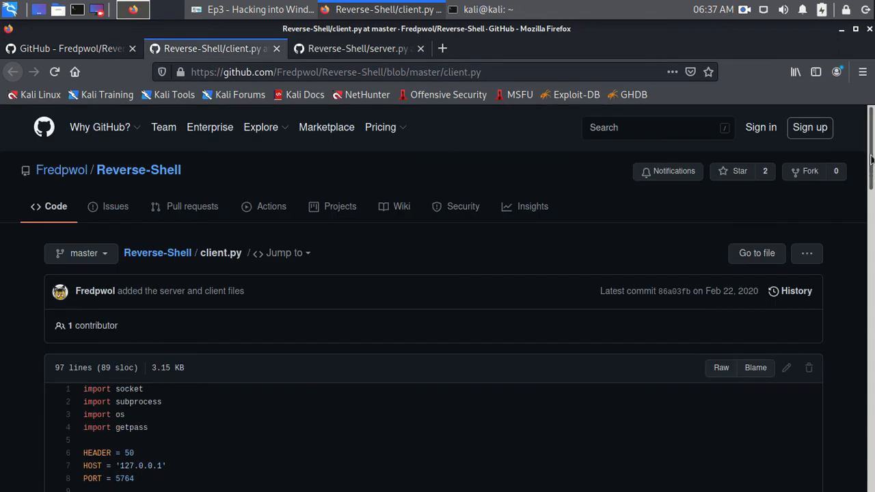
scroll(down, 3)
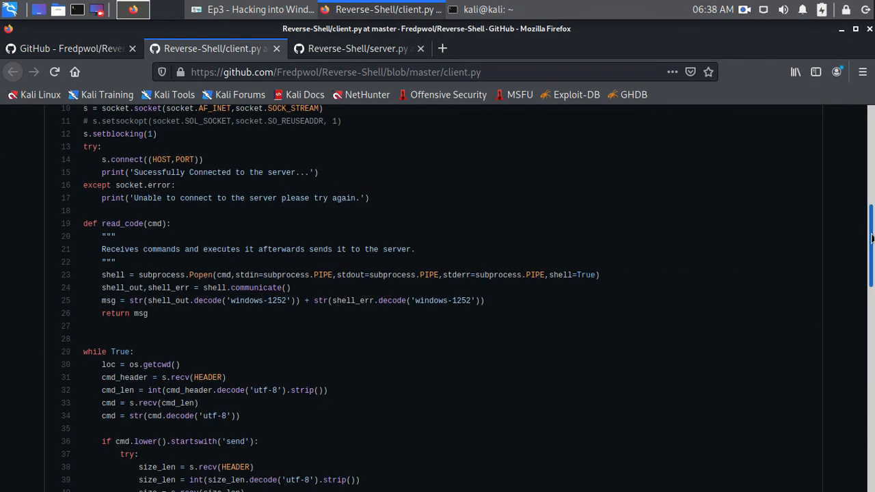
scroll(down, 3)
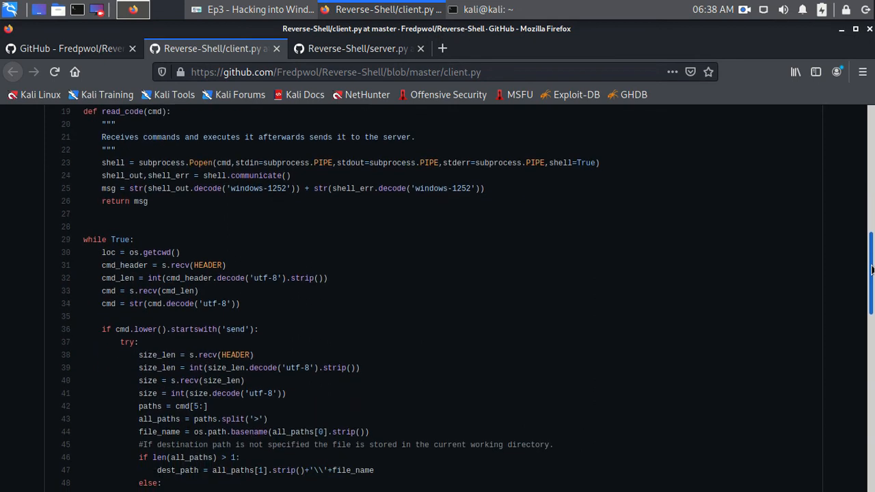
scroll(down, 3)
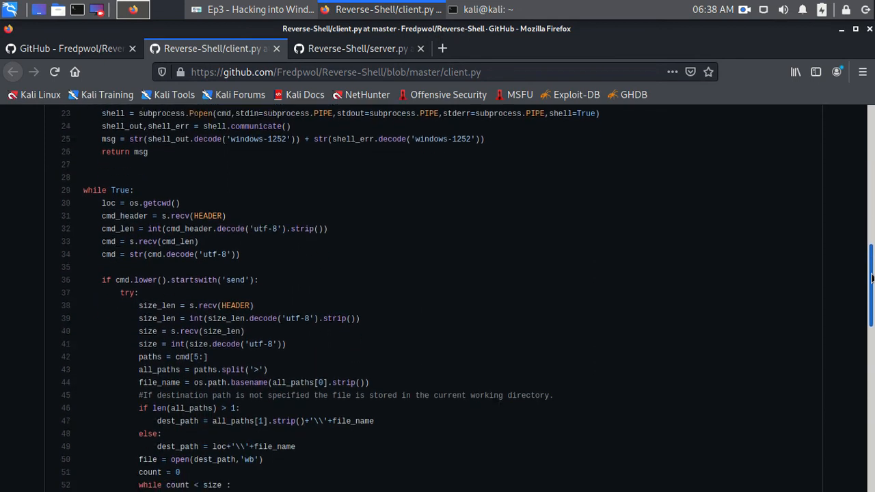
scroll(down, 3)
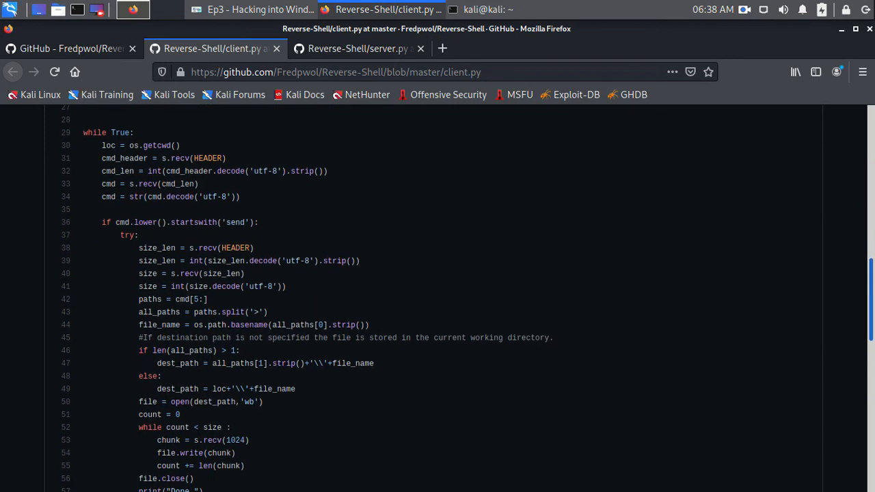
scroll(down, 3)
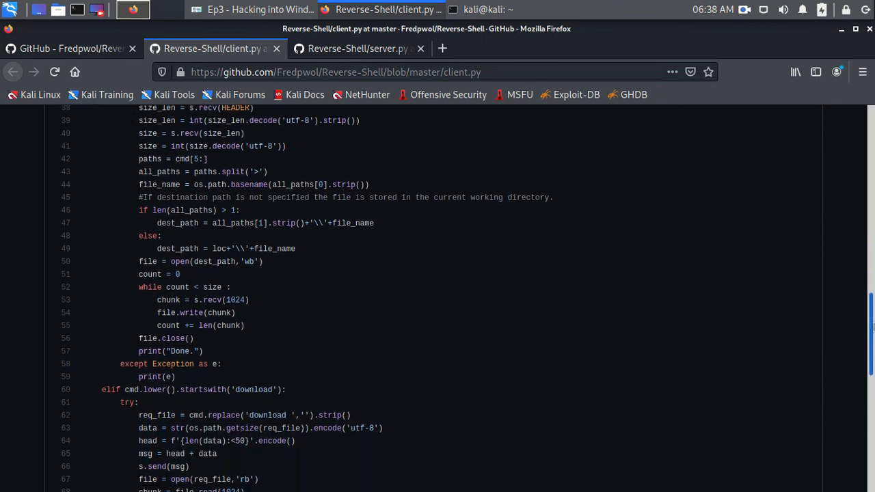
scroll(up, 3)
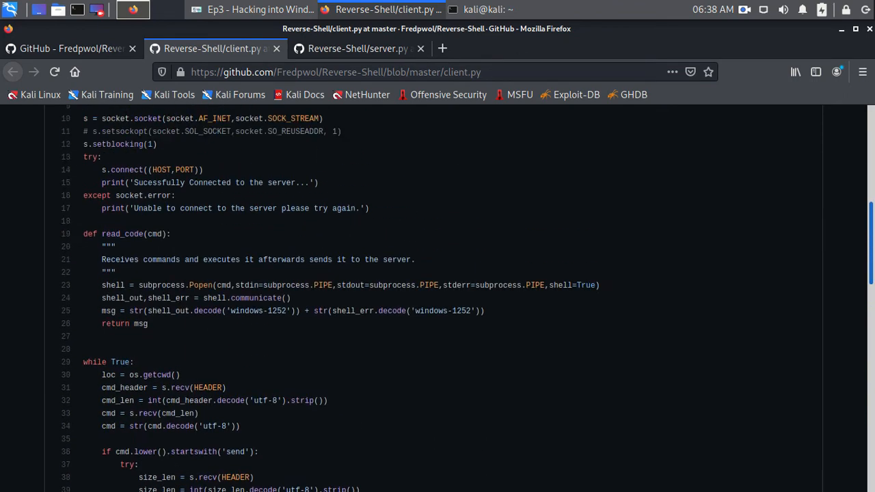
scroll(up, 3)
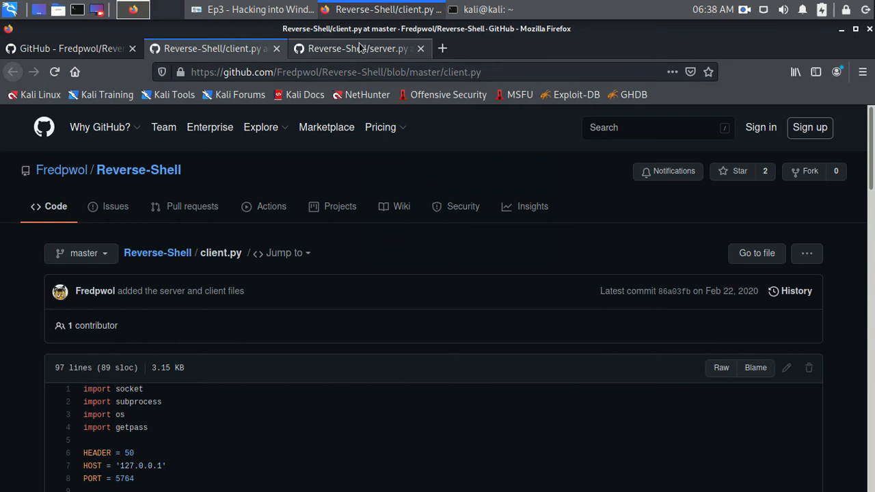
click(358, 48)
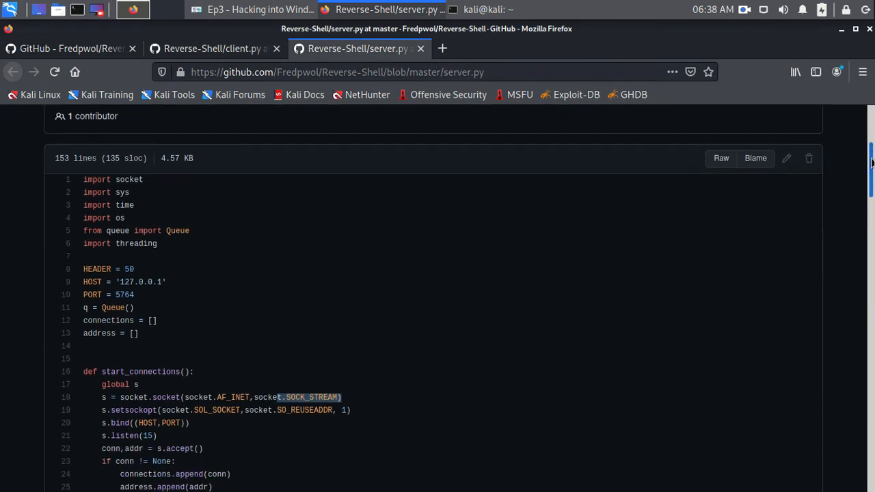
mouse_move(277, 312)
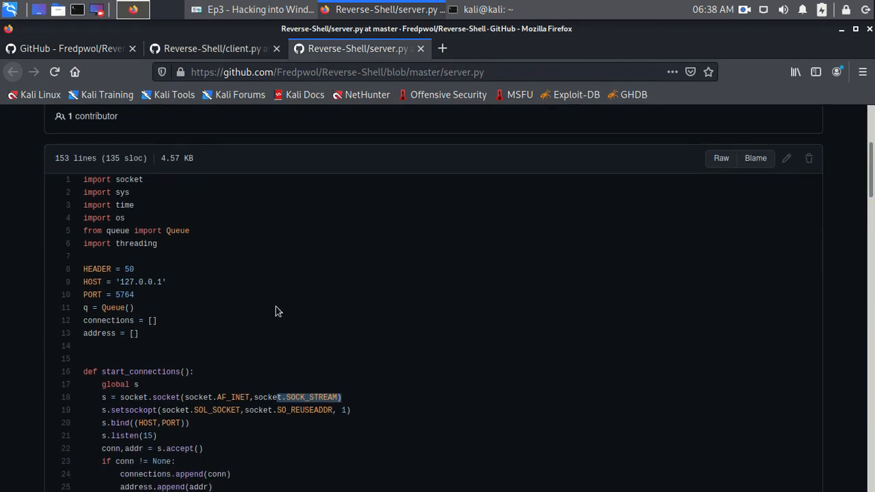
mouse_move(80, 286)
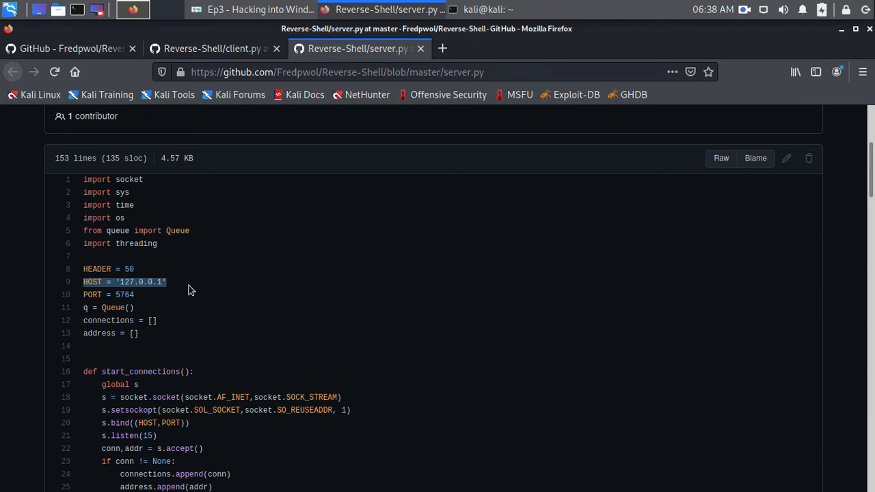
click(191, 290)
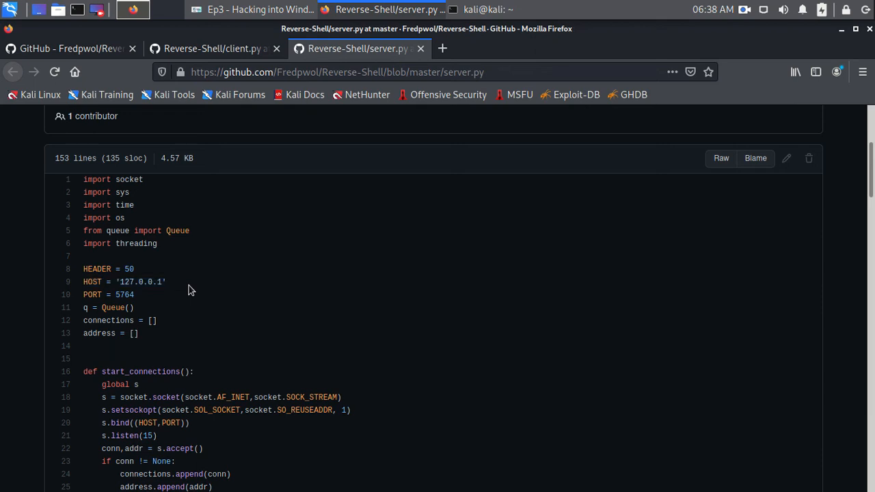
click(484, 8)
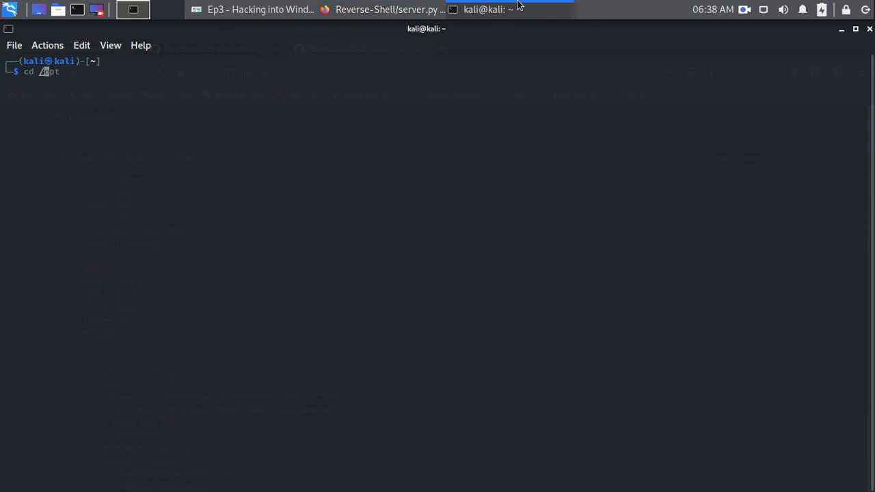
Change into the /opt/Reverse-Shell directory
text(opt)
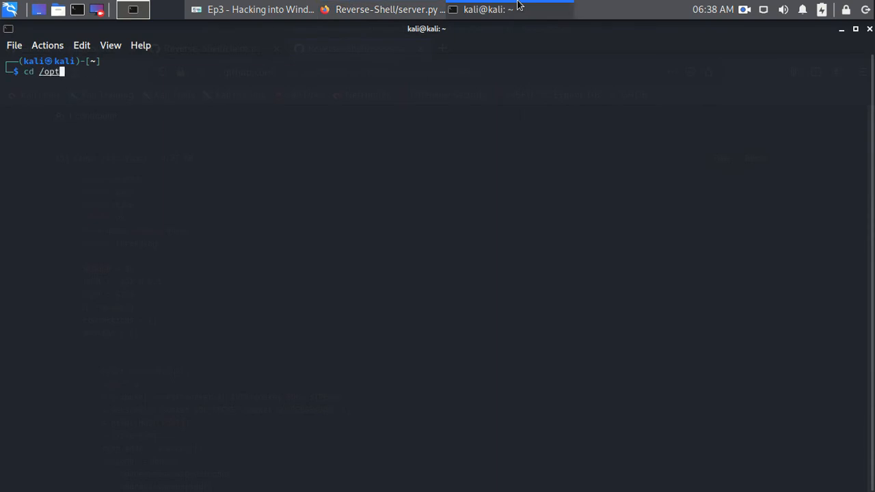
text(/Reve)
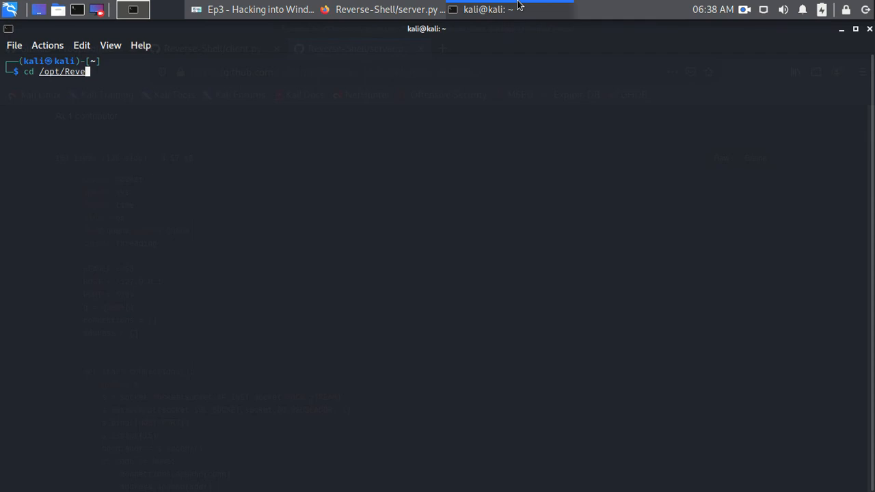
key(Return)
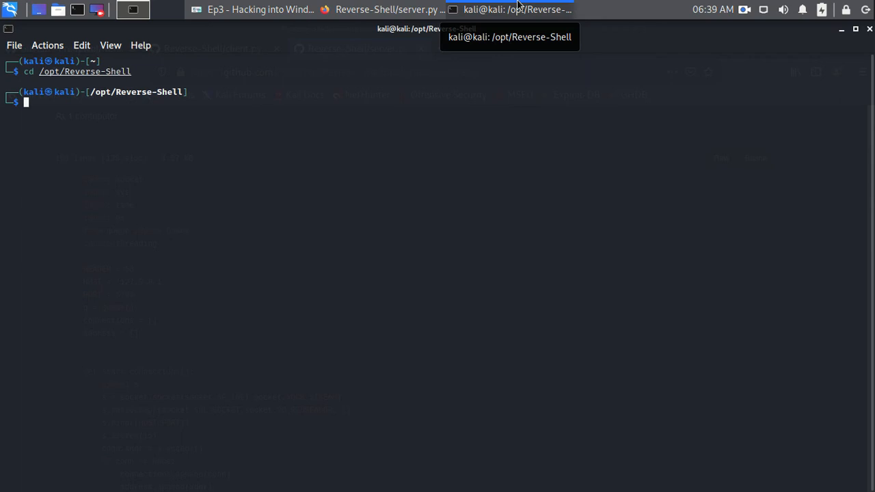
Open server.py in gedit, showing HOST 0.0.0.0 and port 5764
text(gedit client.py &)
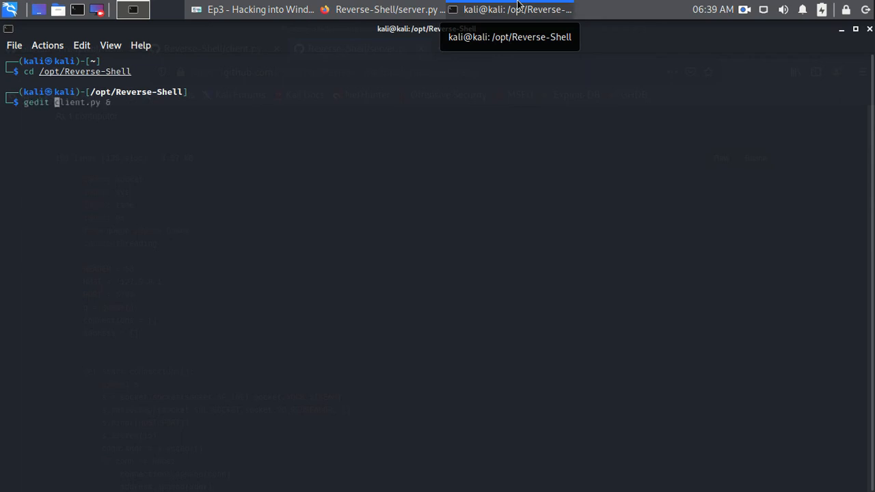
text(server.py)
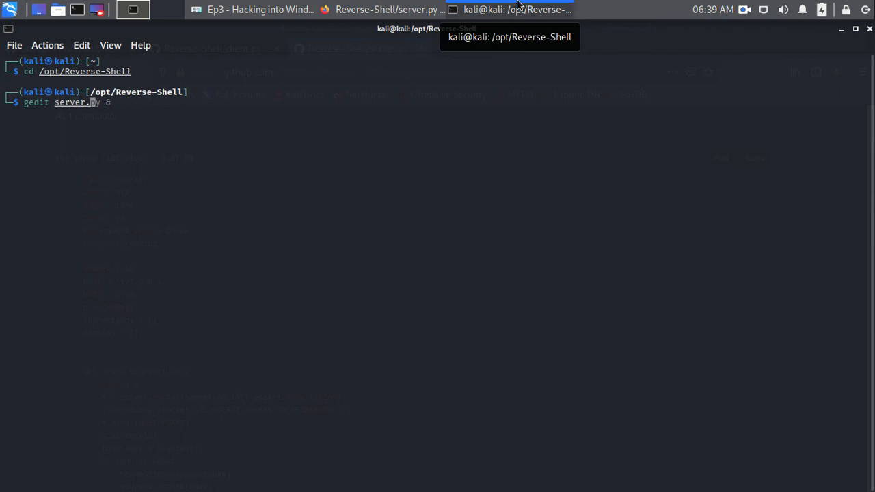
key(Return)
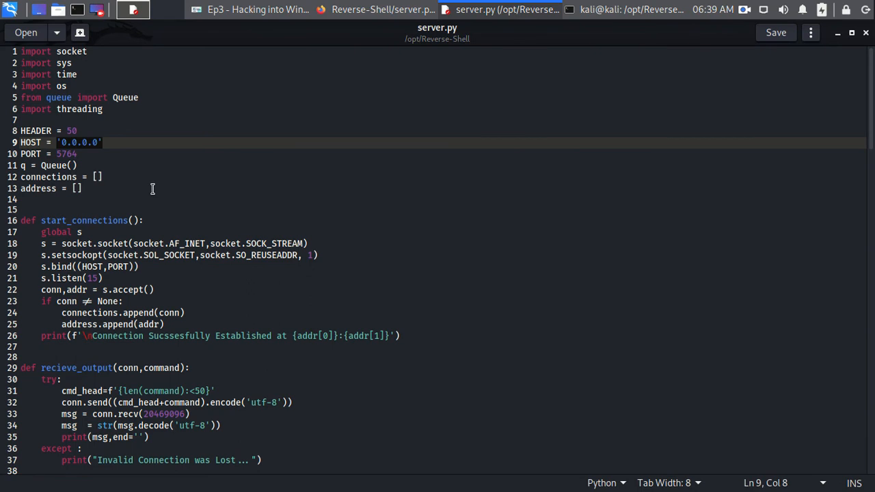
click(76, 154)
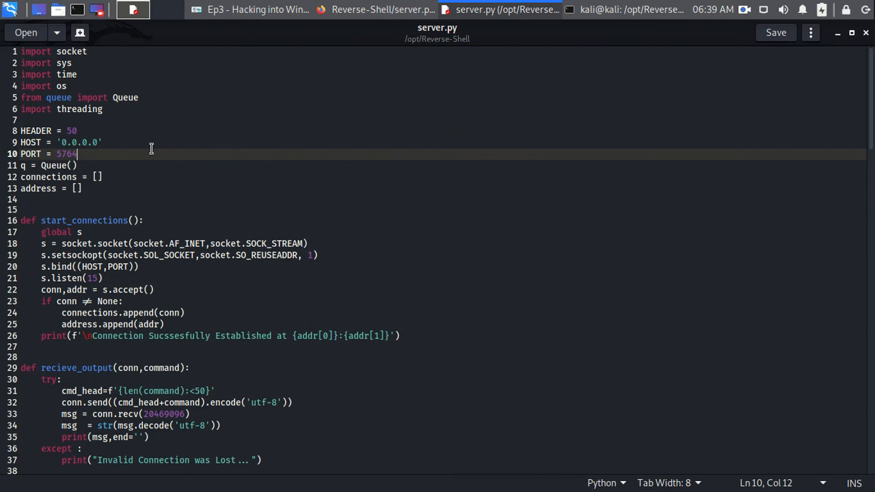
click(104, 142)
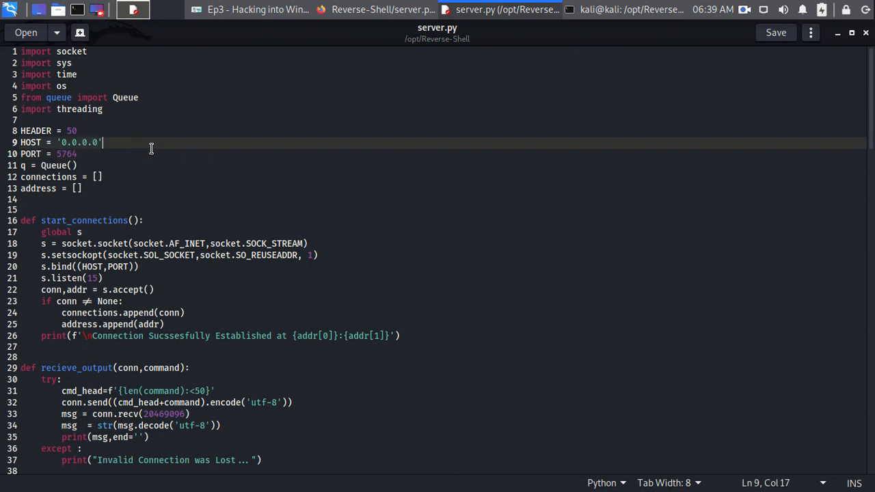
text(10.10)
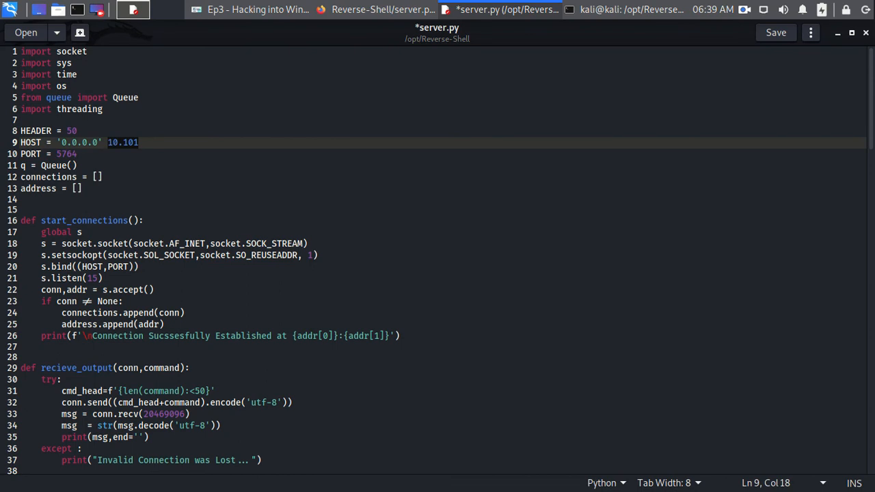
text(192.1)
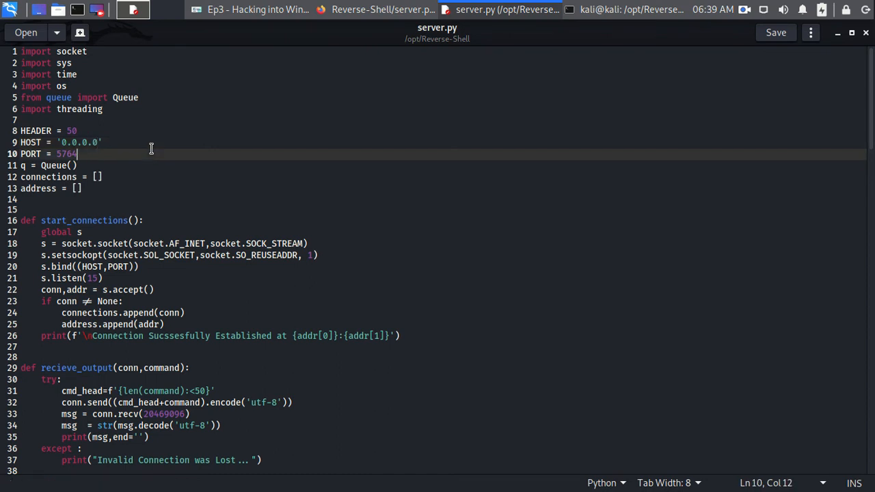
click(104, 142)
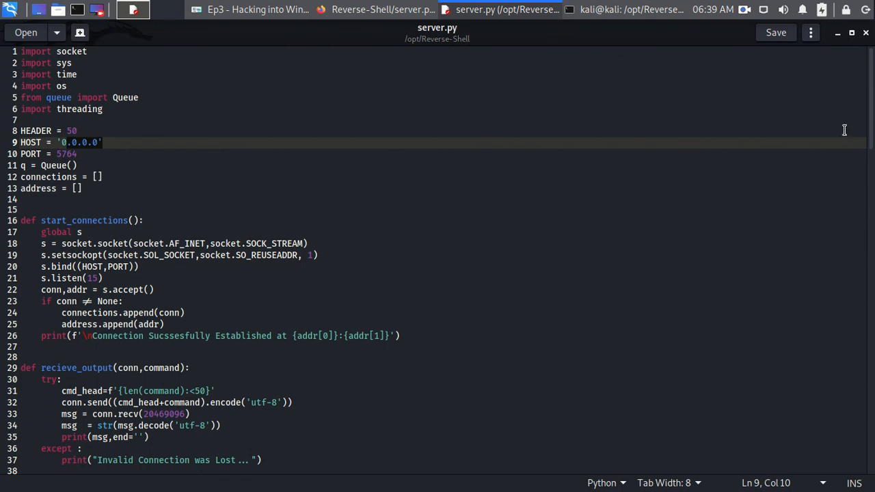
click(66, 153)
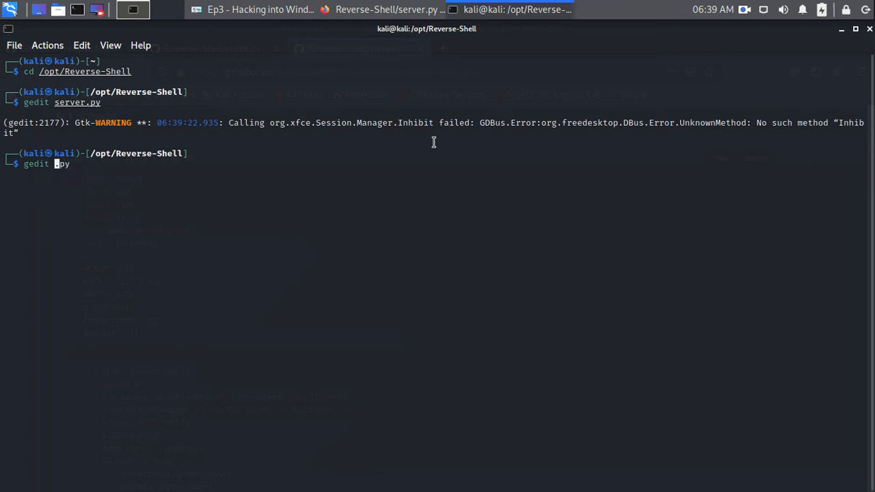
Open client.py in gedit and check HOST '192.168.1.104' and PORT 5764
key(Return)
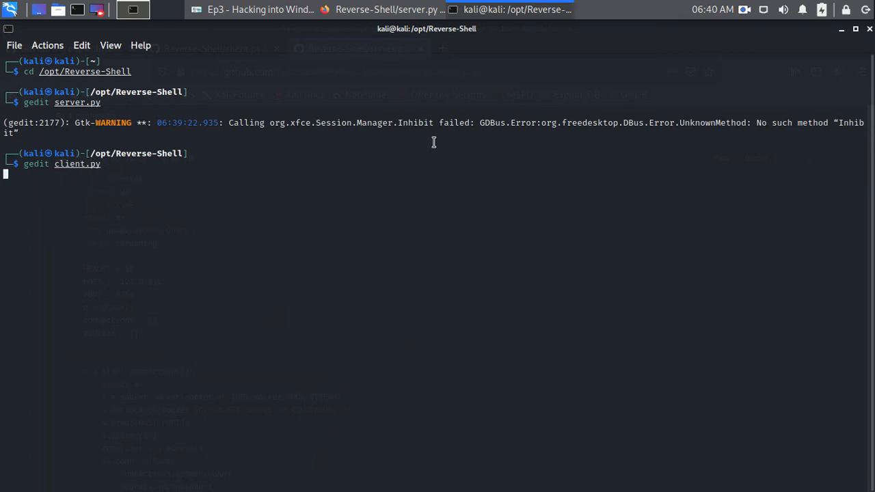
key(Return)
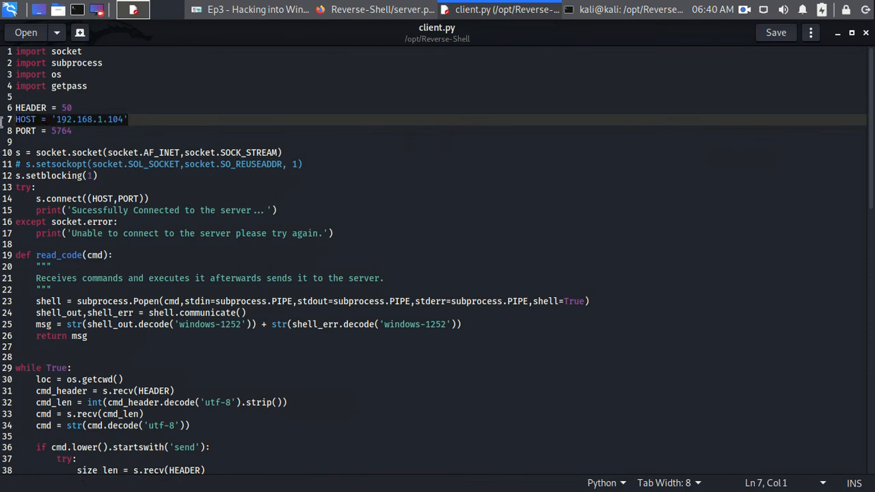
mouse_move(392, 179)
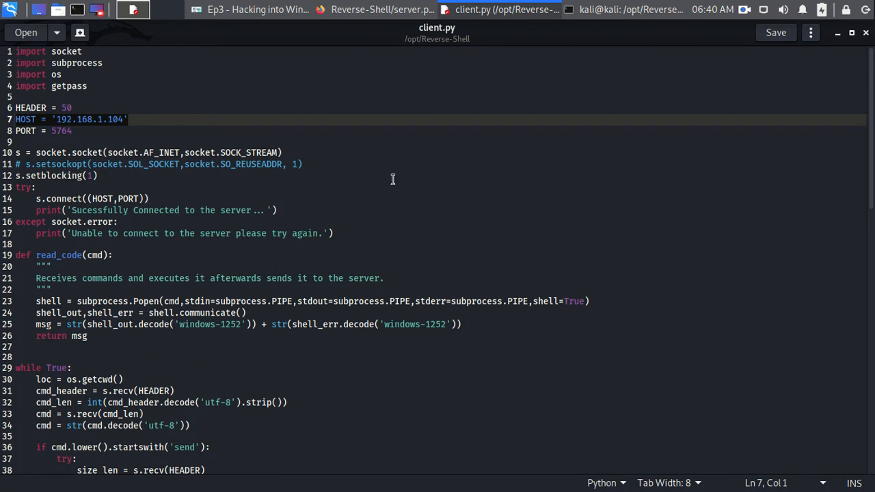
click(71, 131)
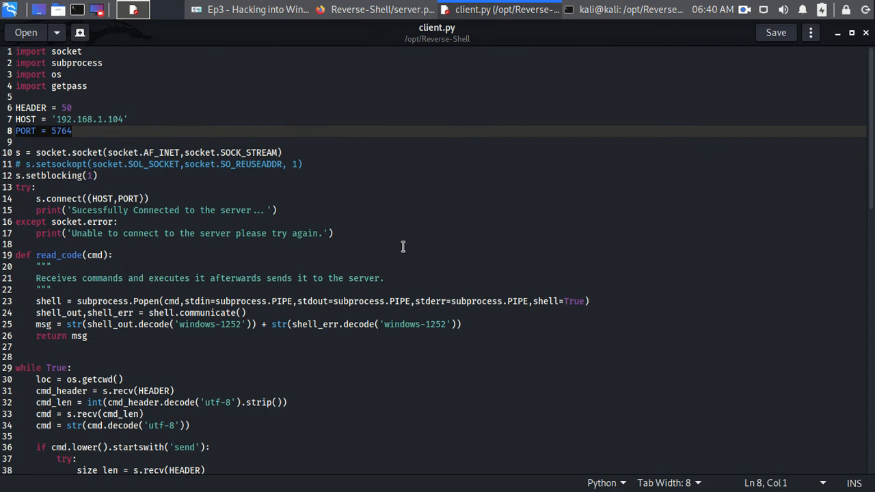
click(127, 119)
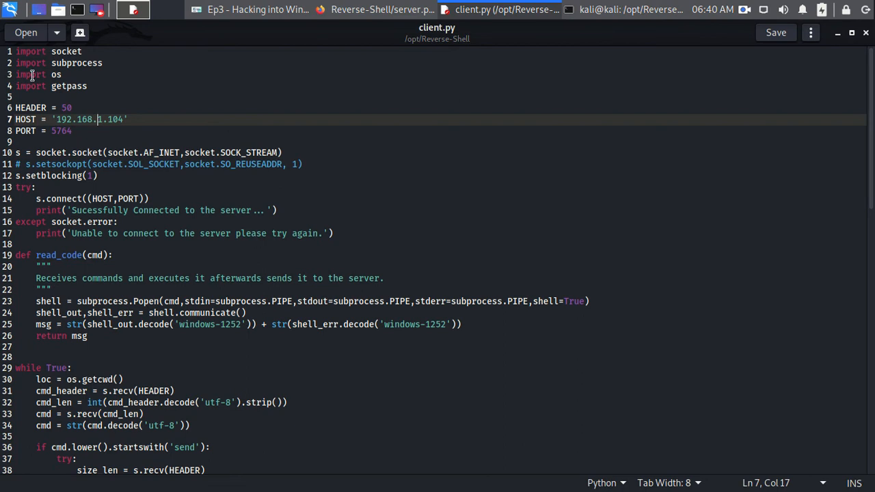
mouse_move(868, 36)
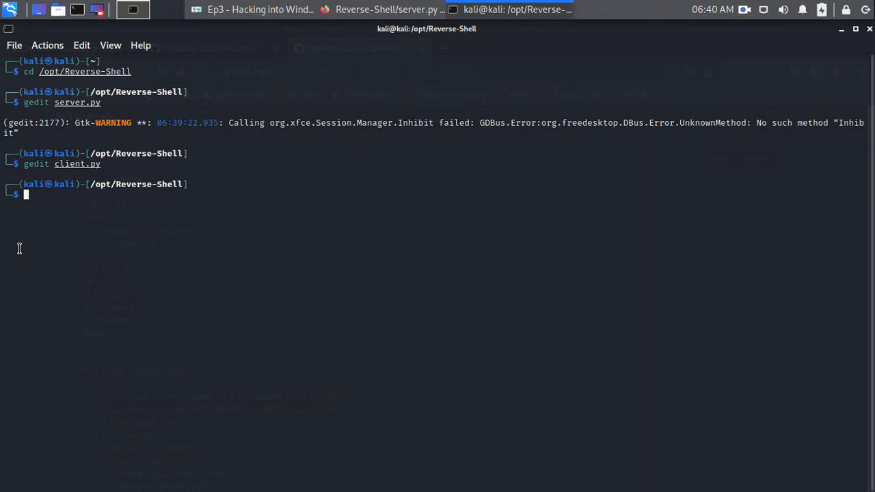
Connect with rdesktop to 192.168.1.108 as windows10pc and log in
text(rdesktop 192.168.1.108 -u windows10pc)
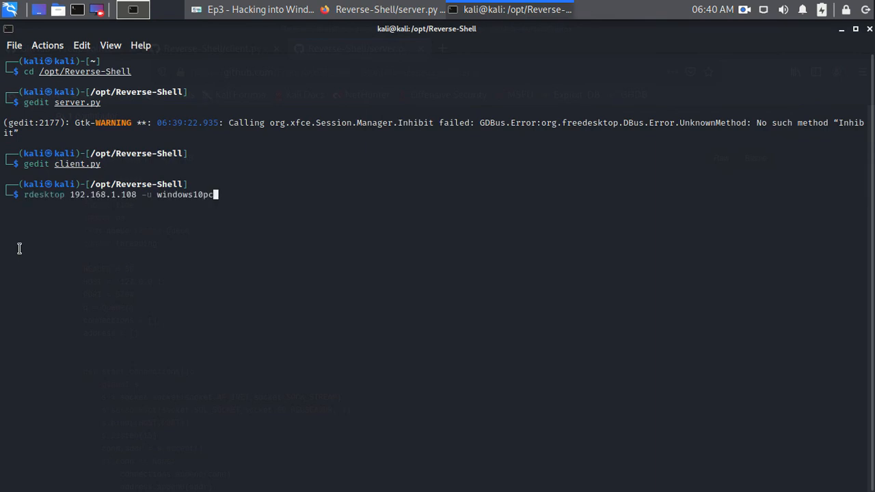
key(Return)
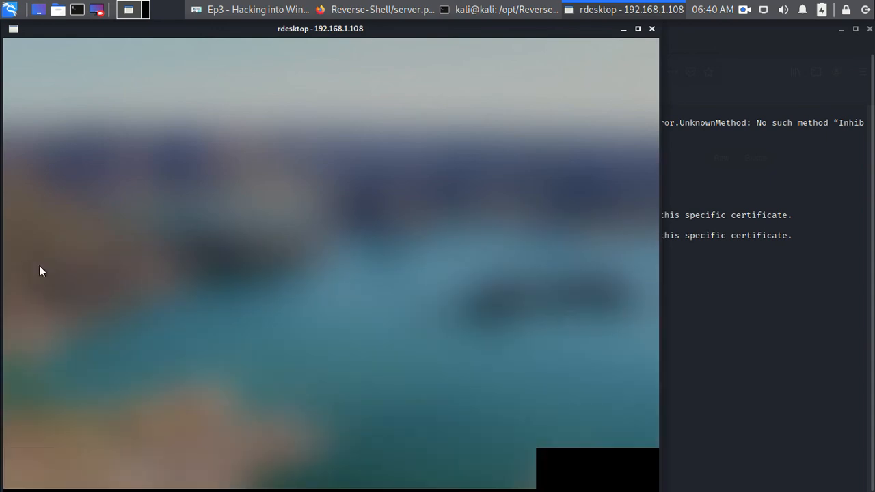
mouse_move(274, 324)
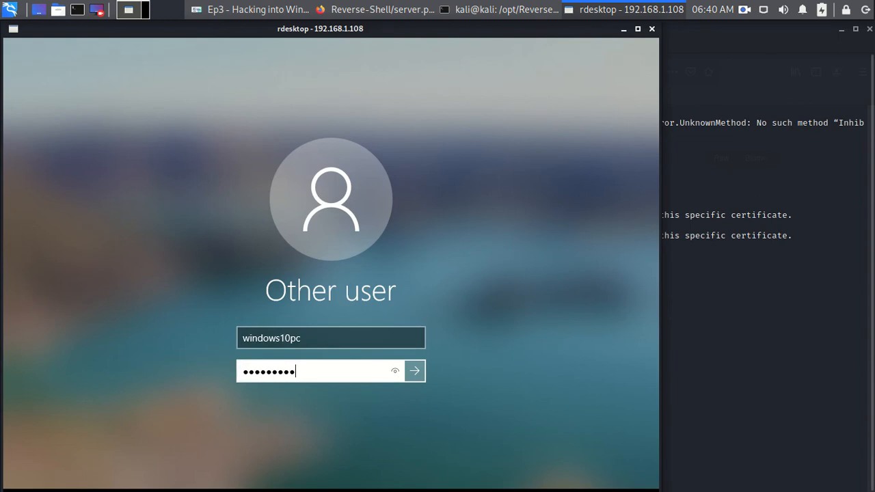
click(414, 371)
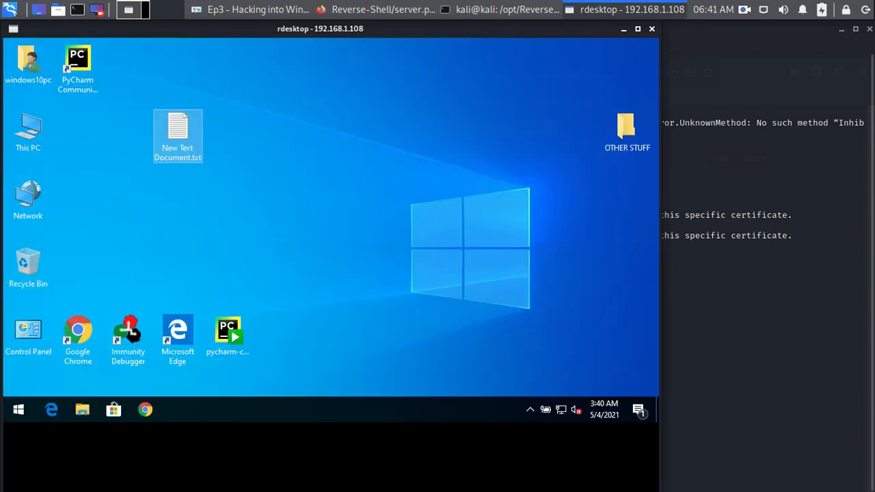
Create a new folder named client on the Windows desktop
click(637, 29)
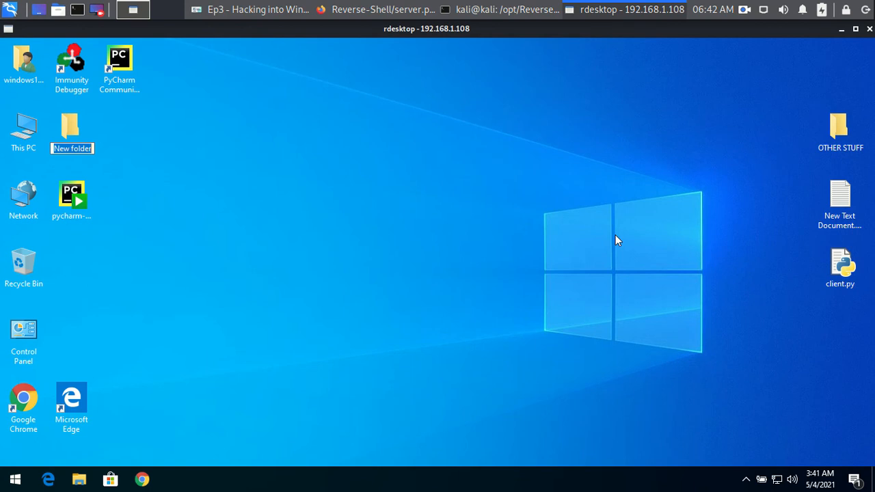
text(client)
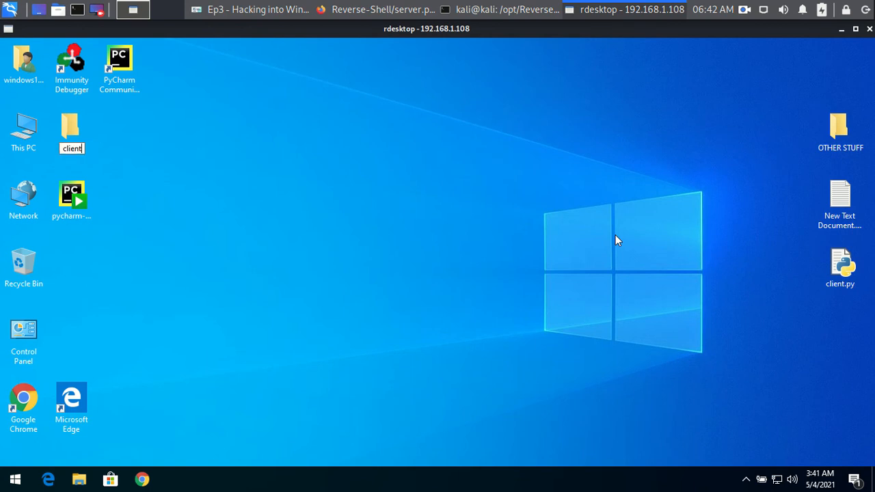
click(839, 266)
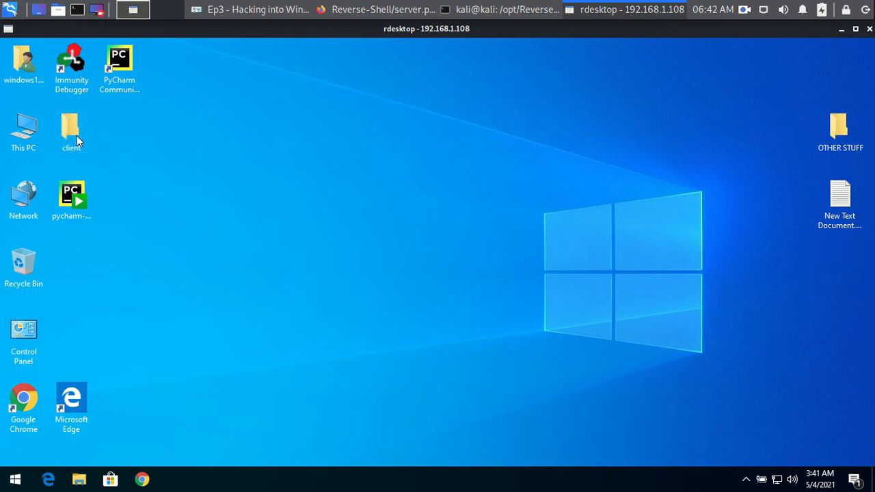
mouse_move(326, 184)
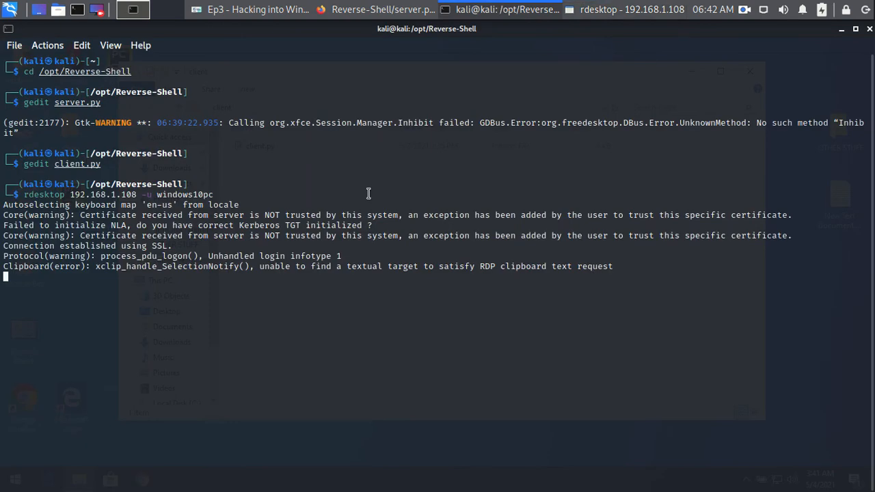
In a new terminal tab, change into /opt/Reverse-Shell/ for running server.py
click(14, 46)
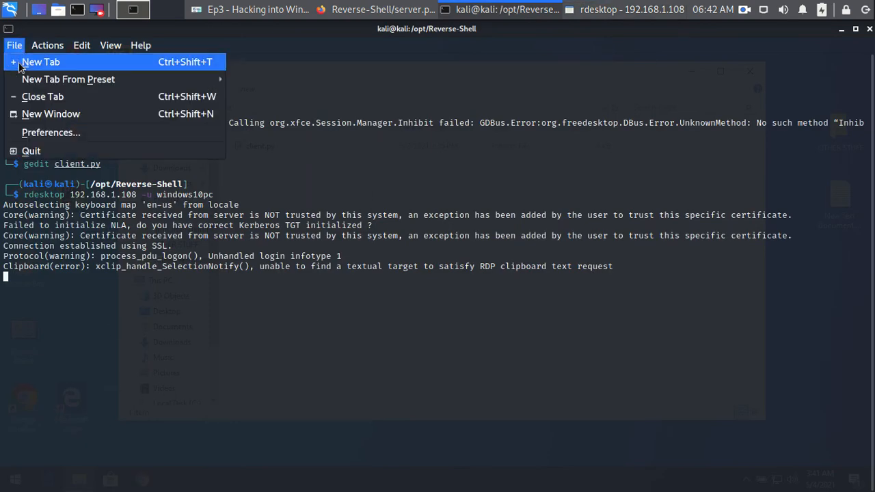
click(41, 62)
text(cd /opt/)
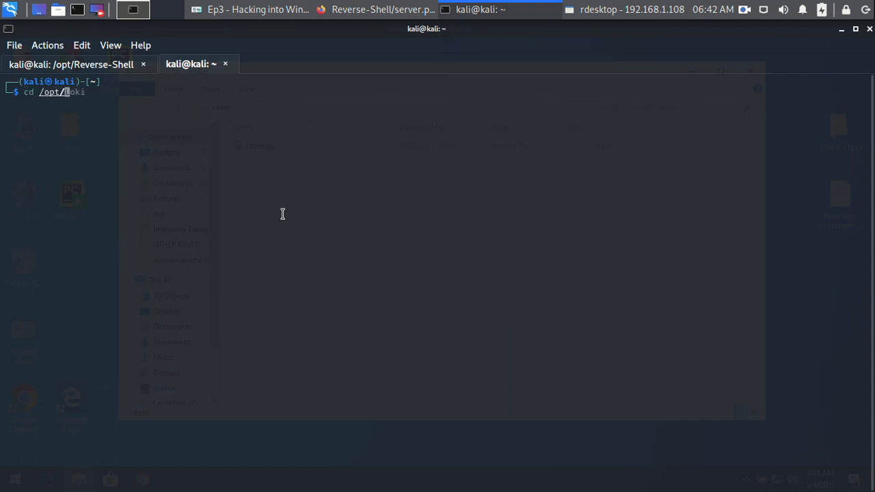
key(Tab)
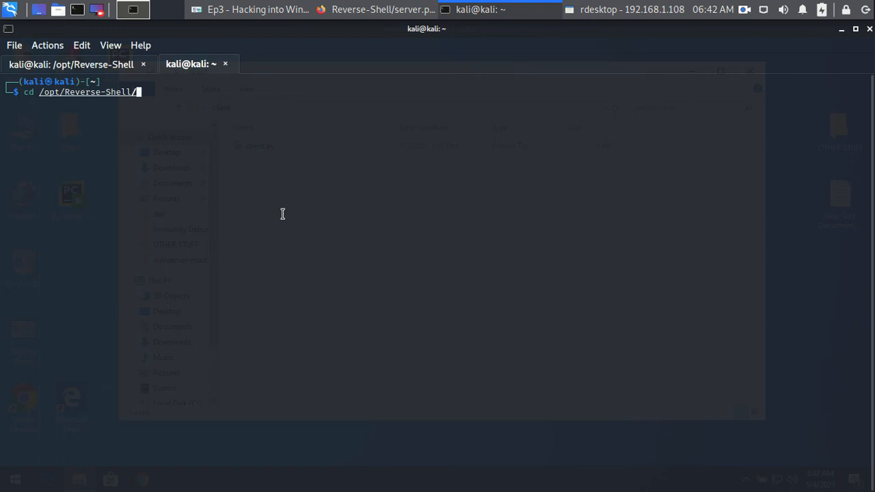
key(Return)
text(python3 server.py)
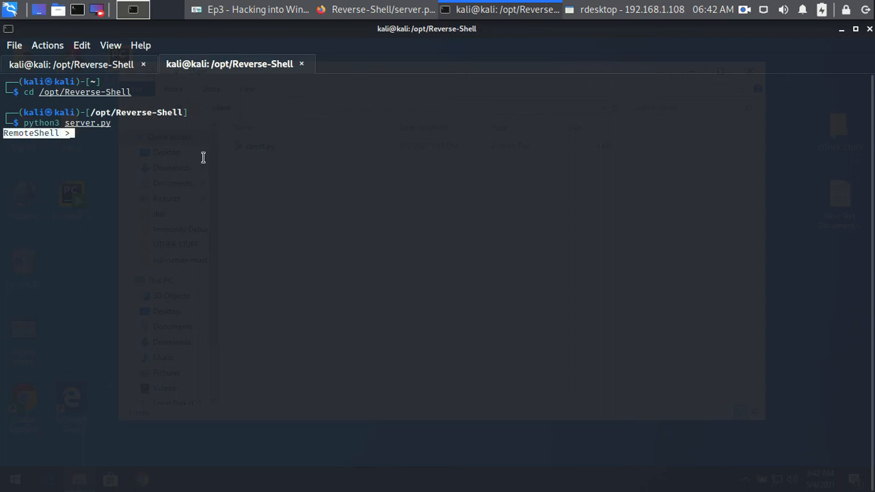
Run client.py on the Windows machine and watch the Kali server confirm the connection
click(631, 10)
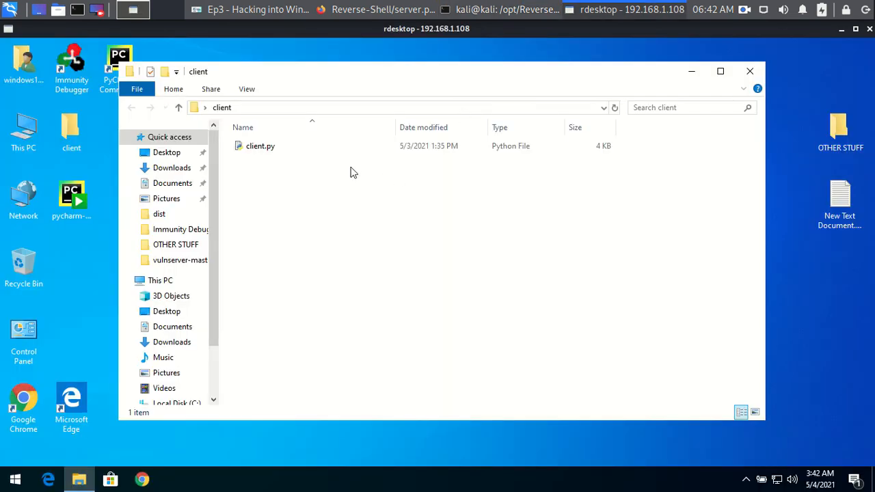
double_click(260, 145)
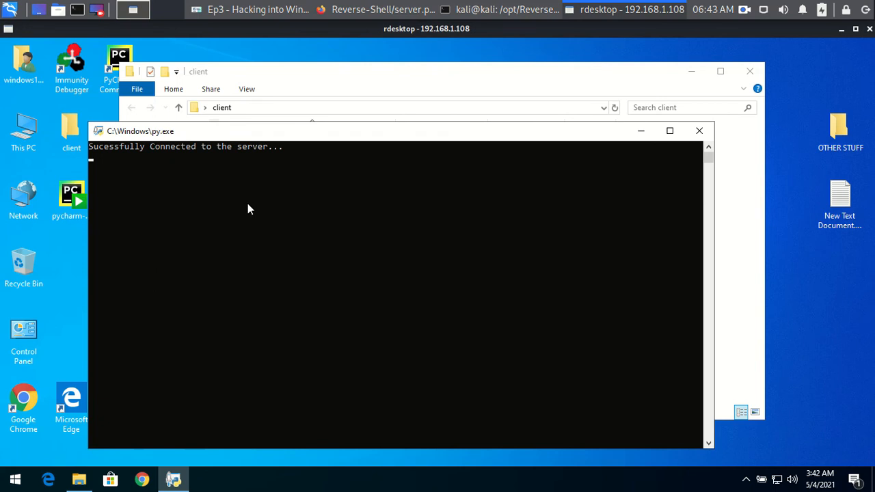
mouse_move(108, 169)
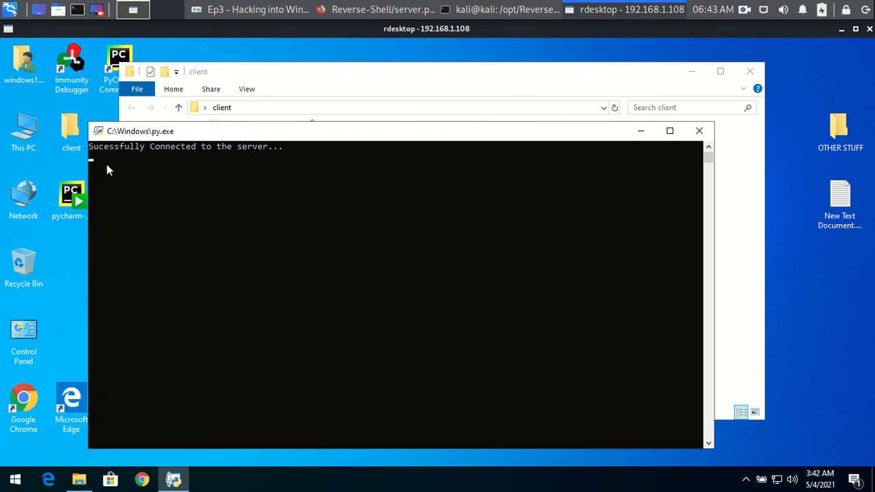
mouse_move(626, 177)
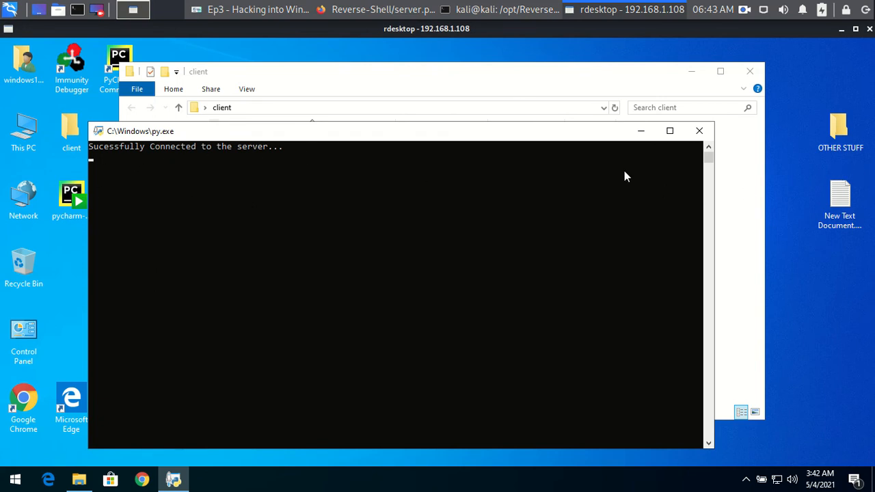
click(505, 9)
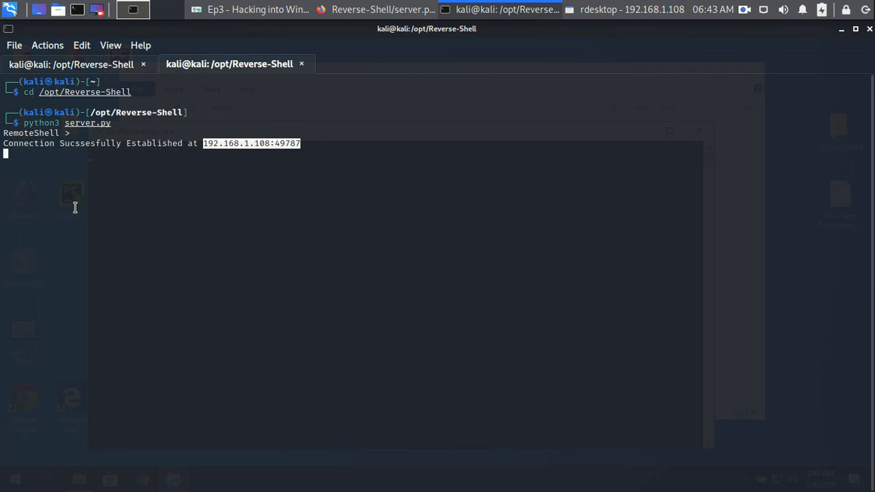
mouse_move(38, 157)
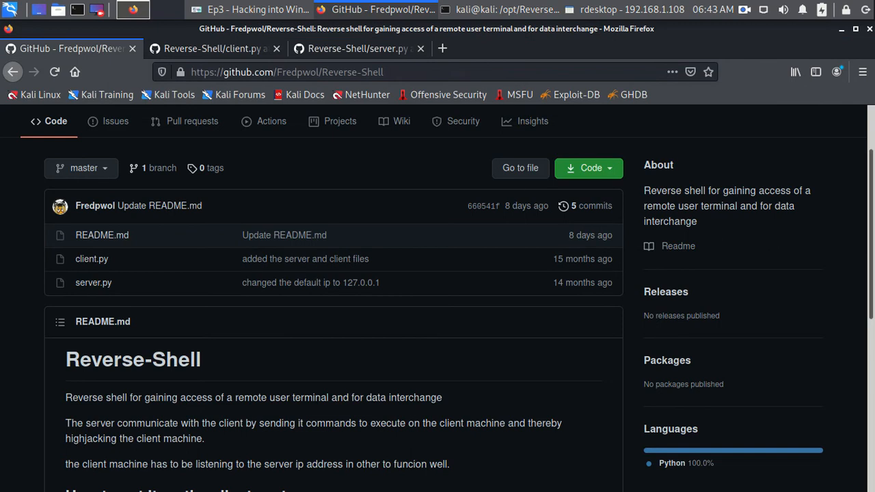
List connected clients, select client 0 and list the files in its folder
scroll(down, 3)
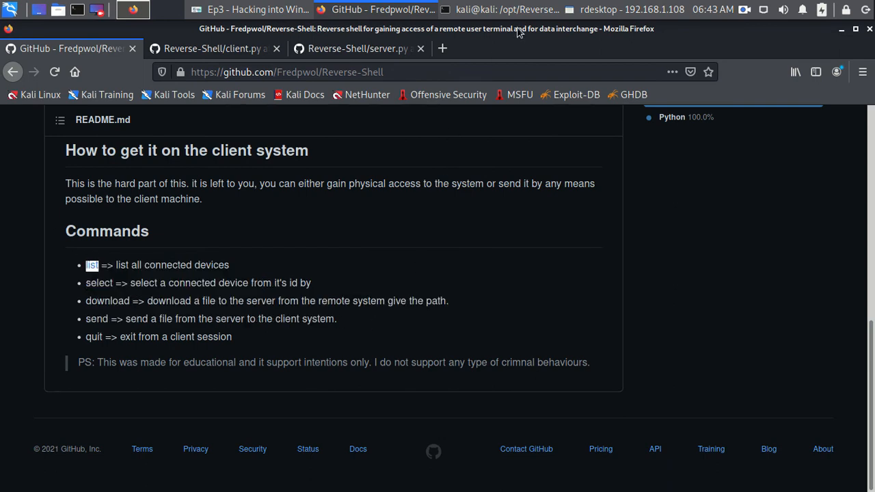
click(498, 9)
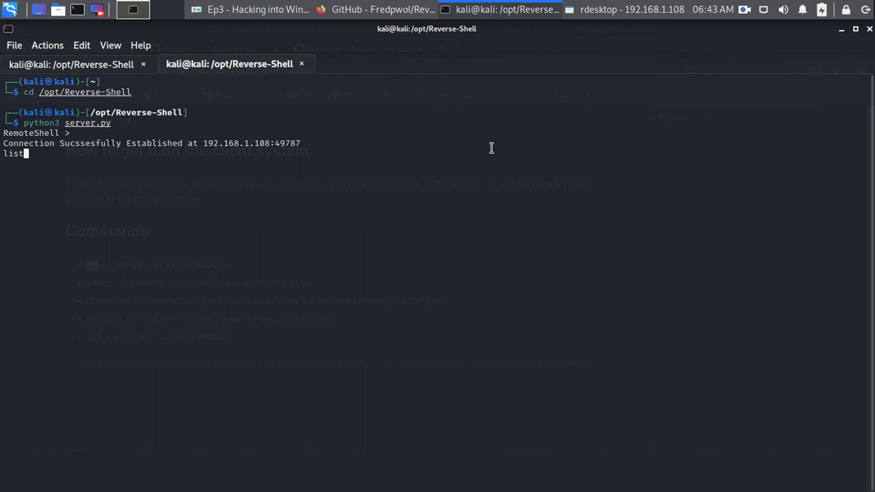
key(Return)
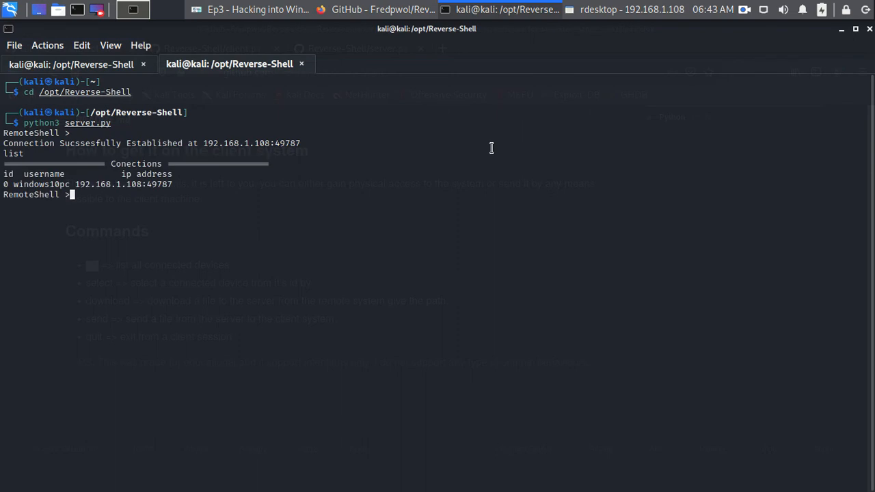
click(383, 8)
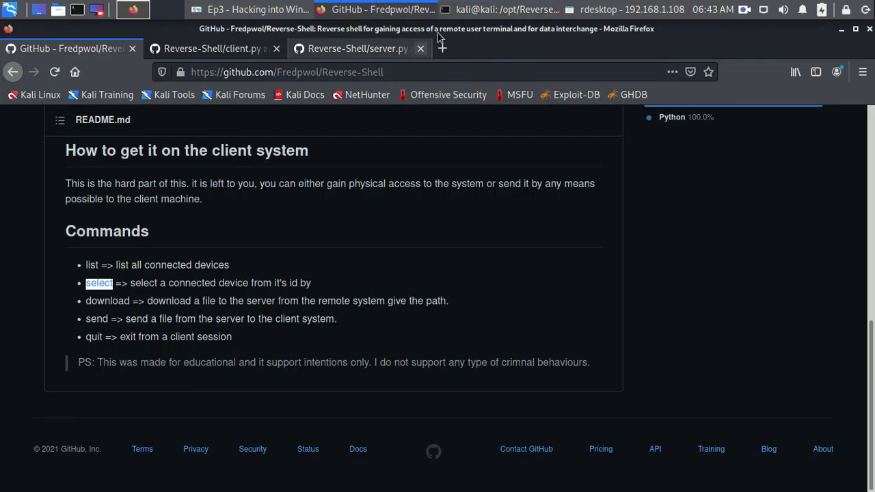
click(501, 10)
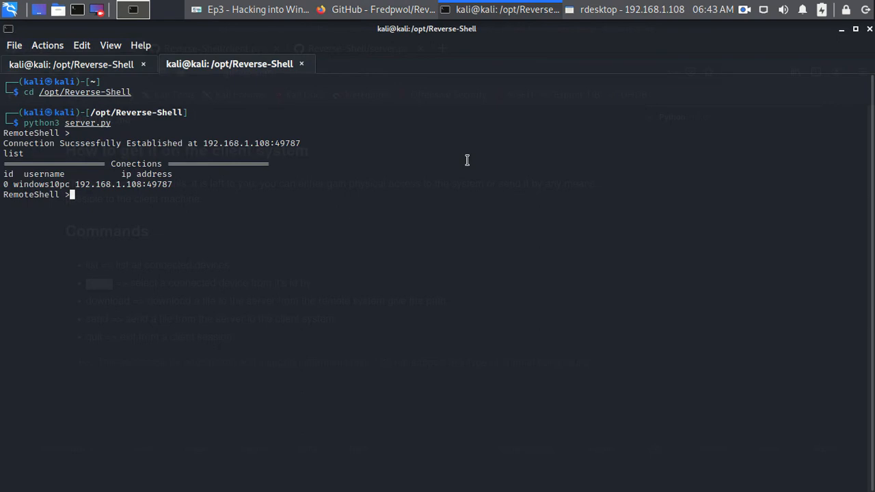
text(select 0)
text(dir)
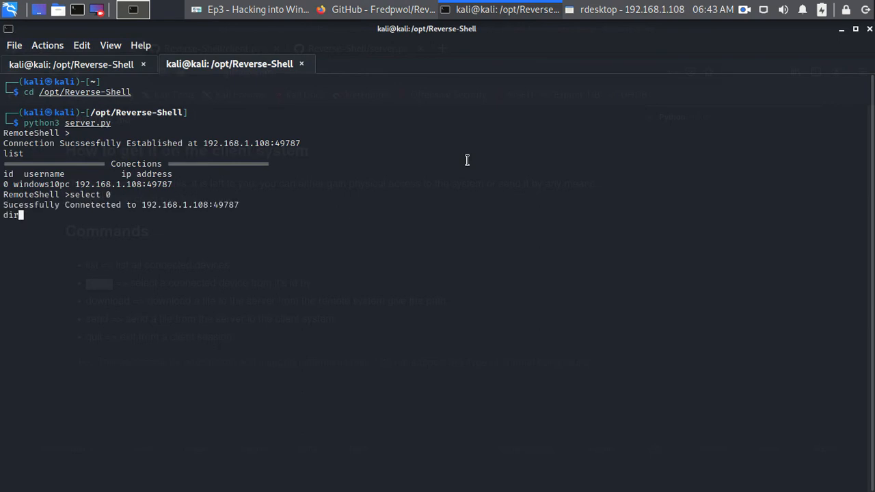
key(Return)
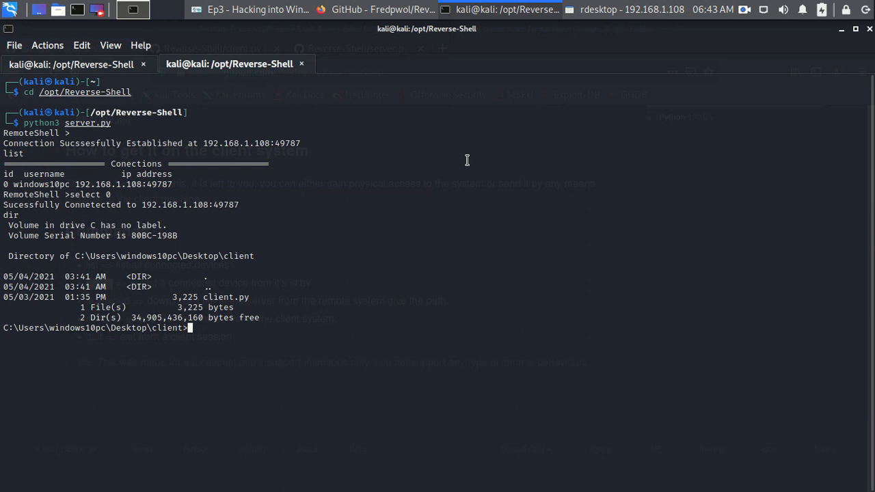
Create folder 123 on the Windows client with mkdir 123
text(mkdir)
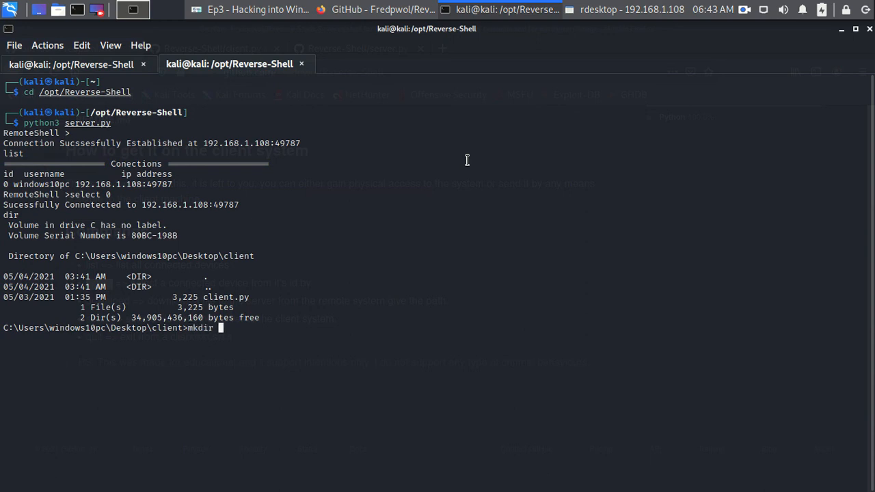
text(123)
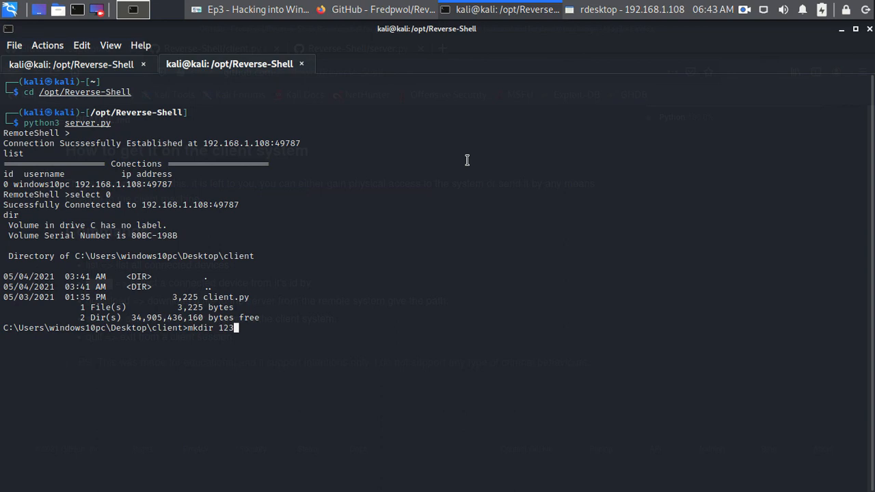
key(Return)
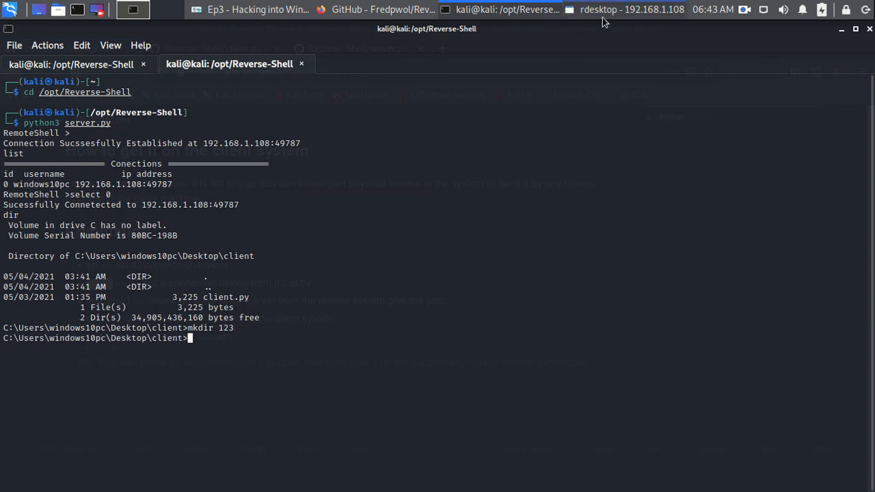
Delete the 123 folder from the Windows client folder, leaving client.py
click(632, 8)
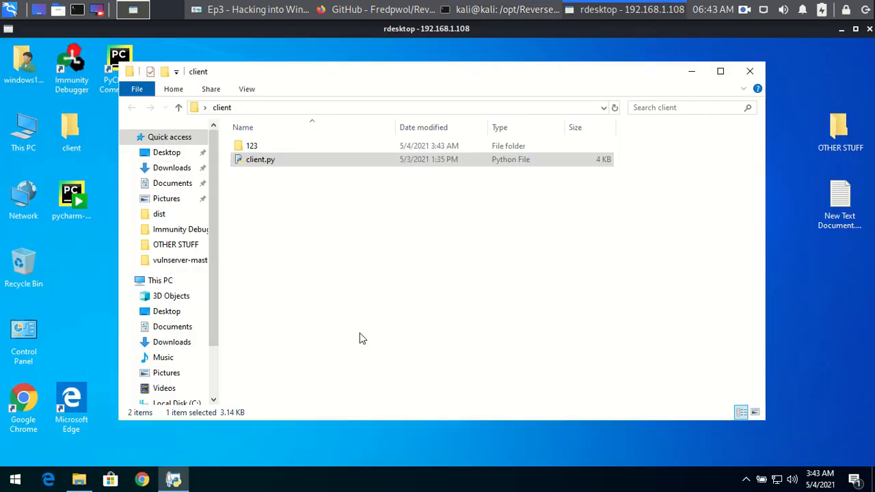
click(252, 145)
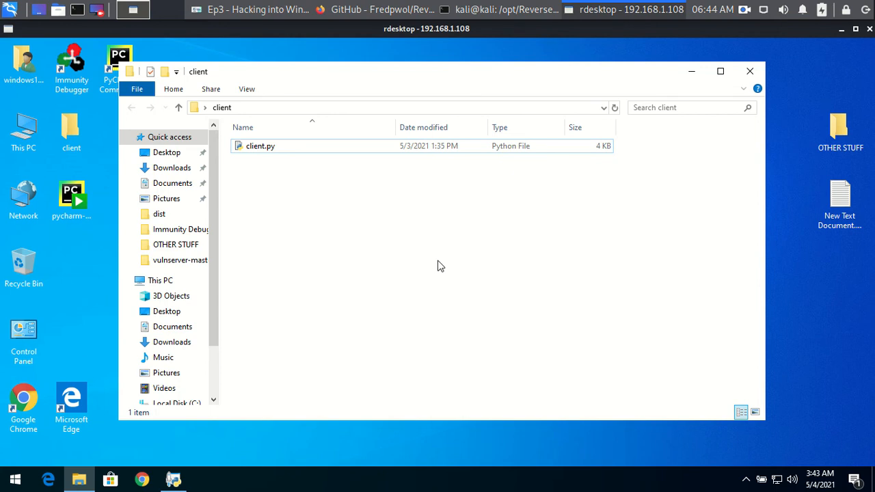
mouse_move(253, 175)
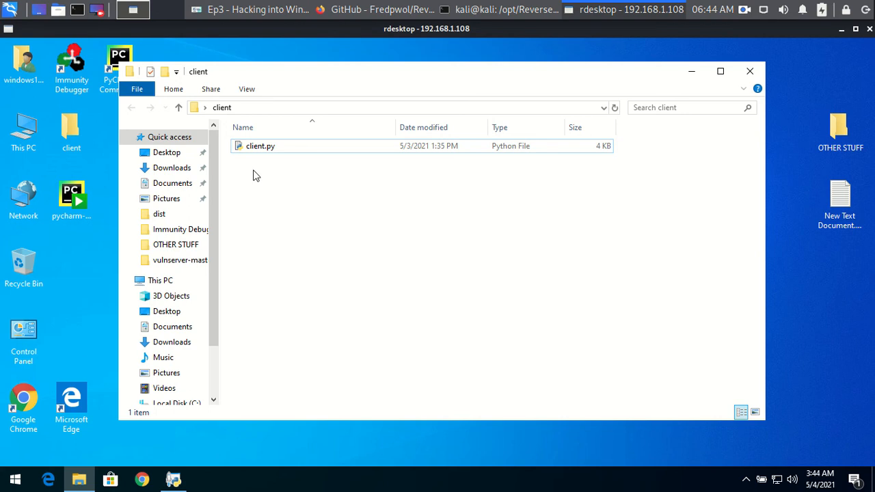
mouse_move(274, 156)
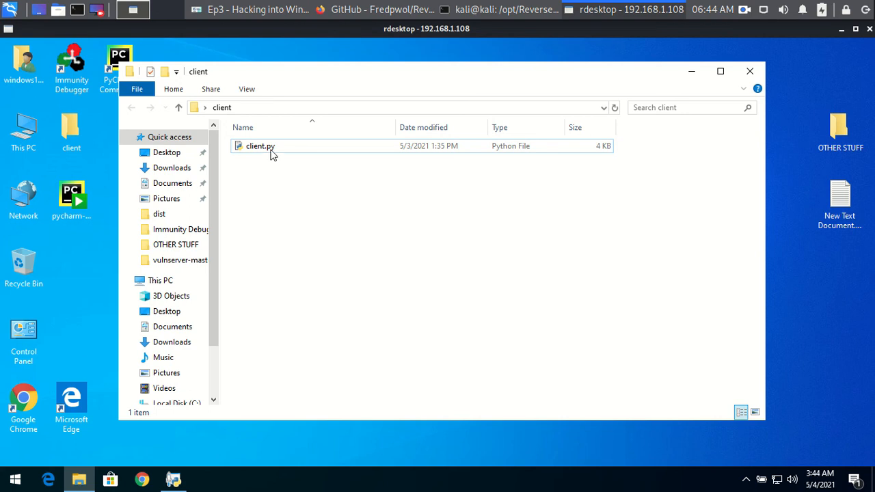
click(260, 145)
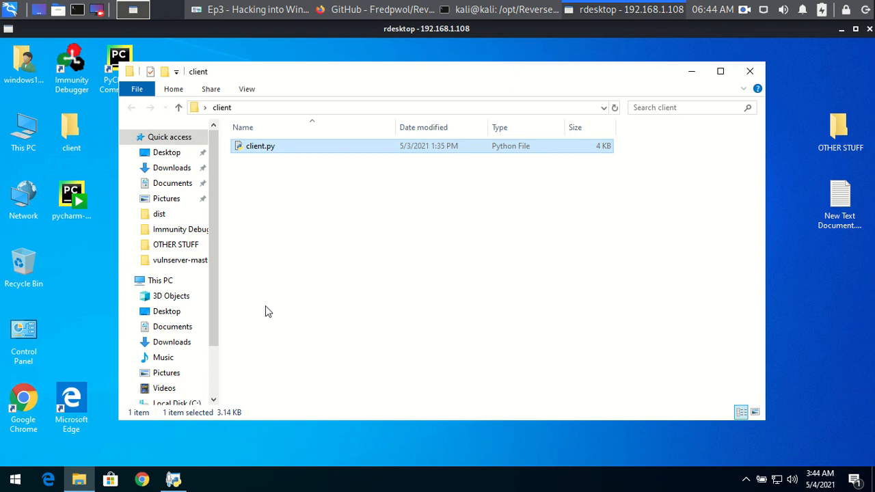
Dismiss the Run prompt and enter cmd in the Explorer address bar
key(Win+r)
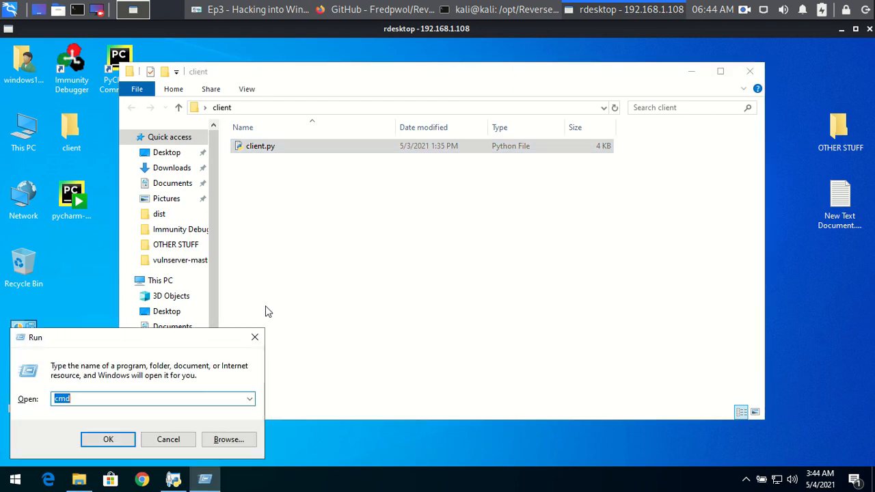
click(108, 439)
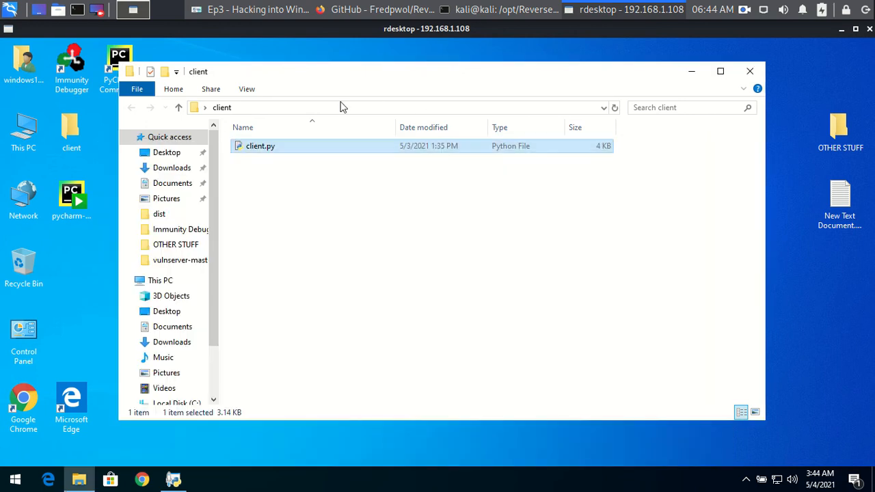
text(cmd)
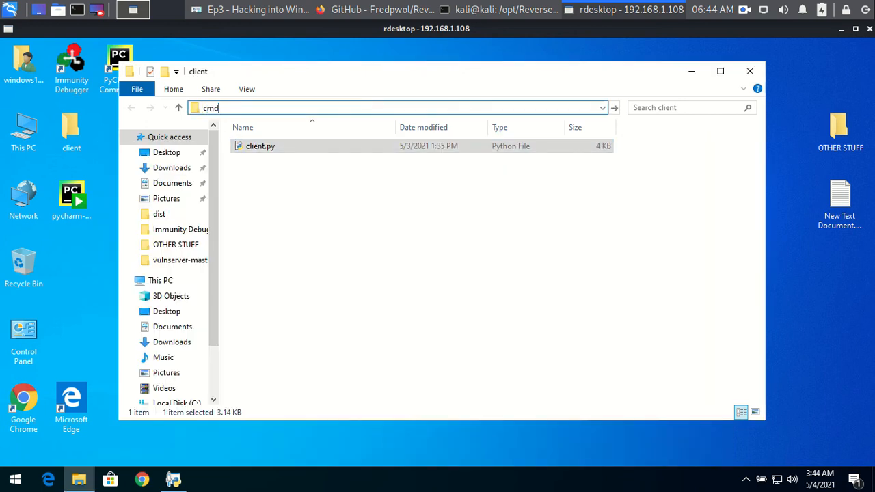
In a Command Prompt for the client folder, enter pyinstaller --onefile -w client.py
key(Return)
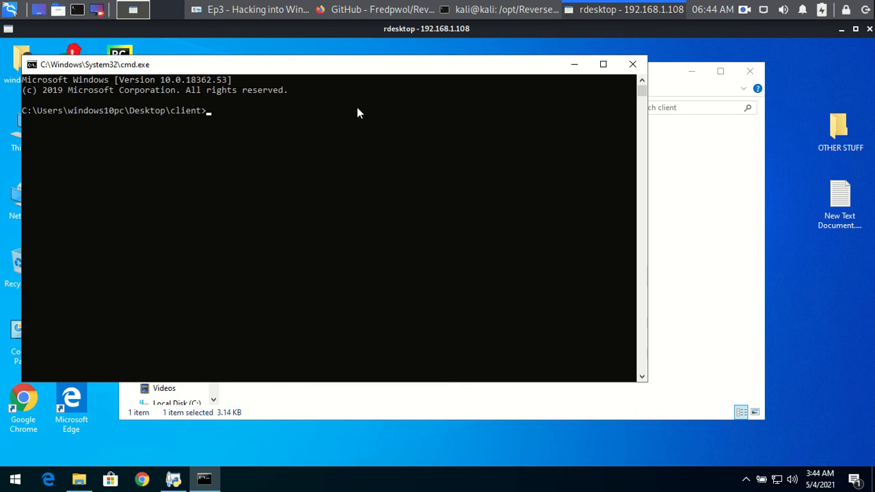
mouse_move(479, 230)
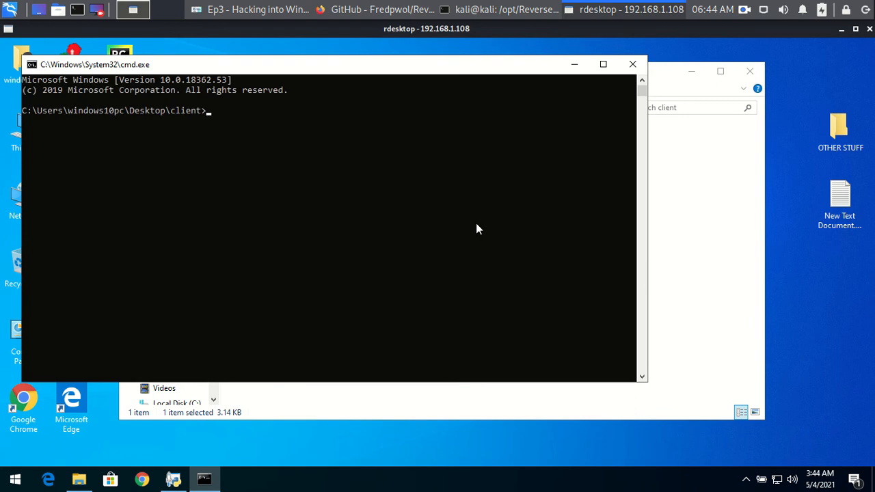
text(pyinstall)
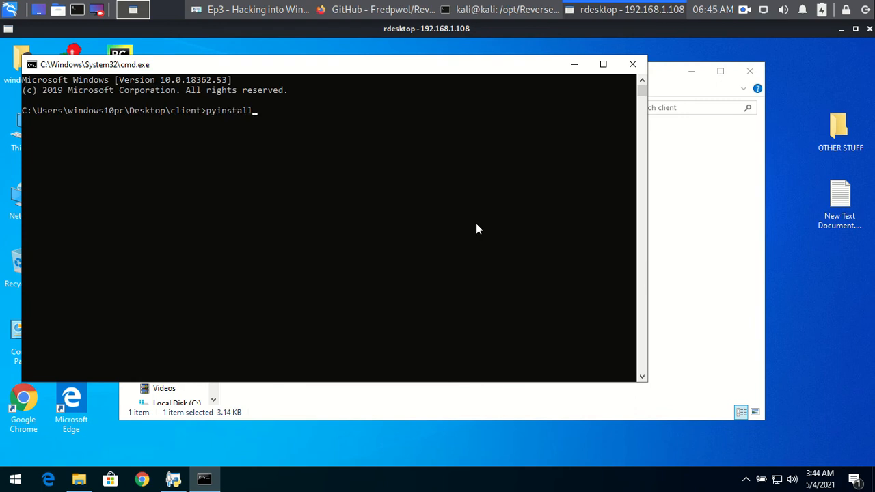
text(er --)
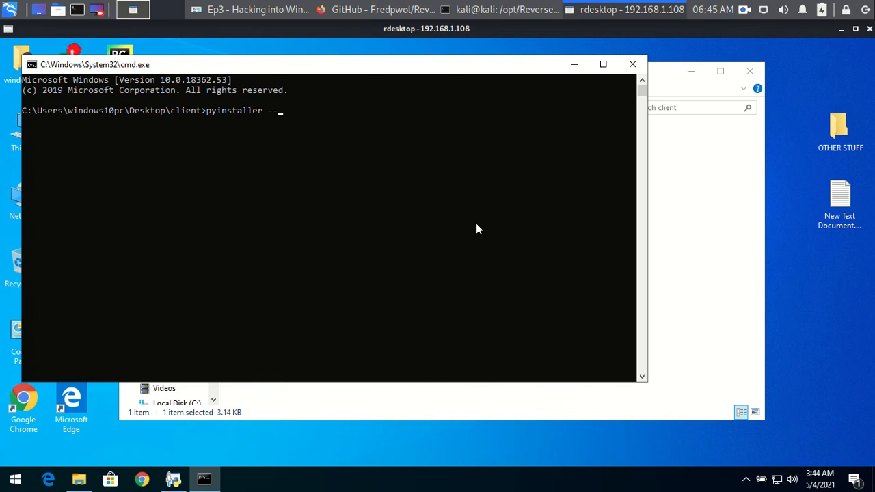
text(onefil)
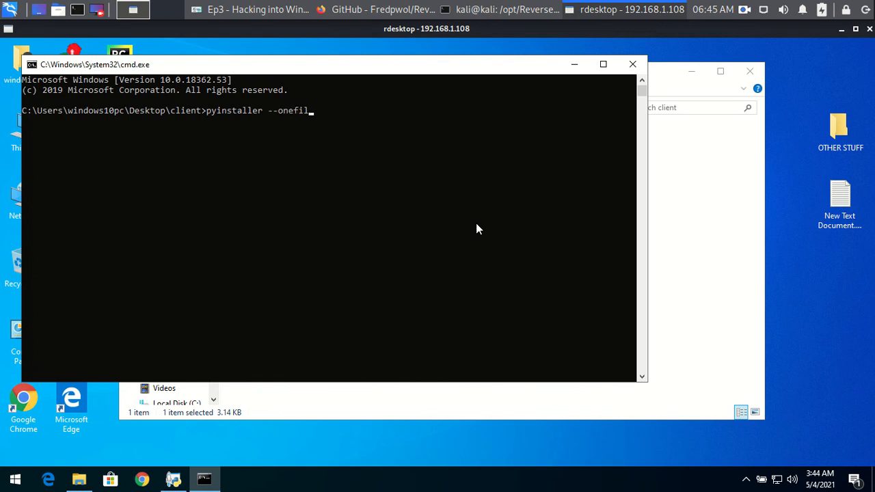
text(e)
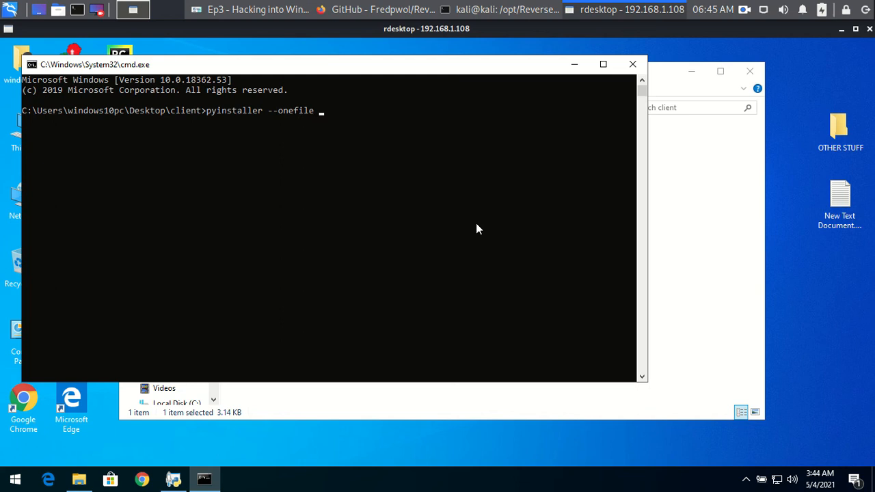
text(-w)
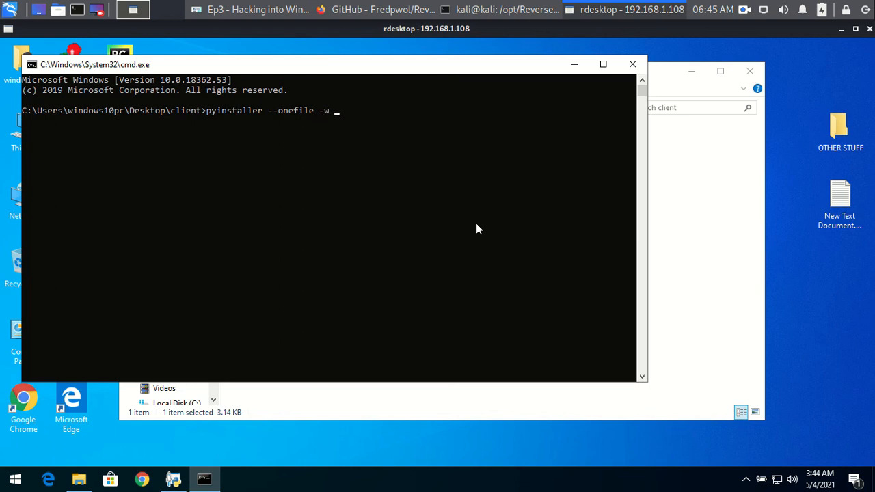
text(cli)
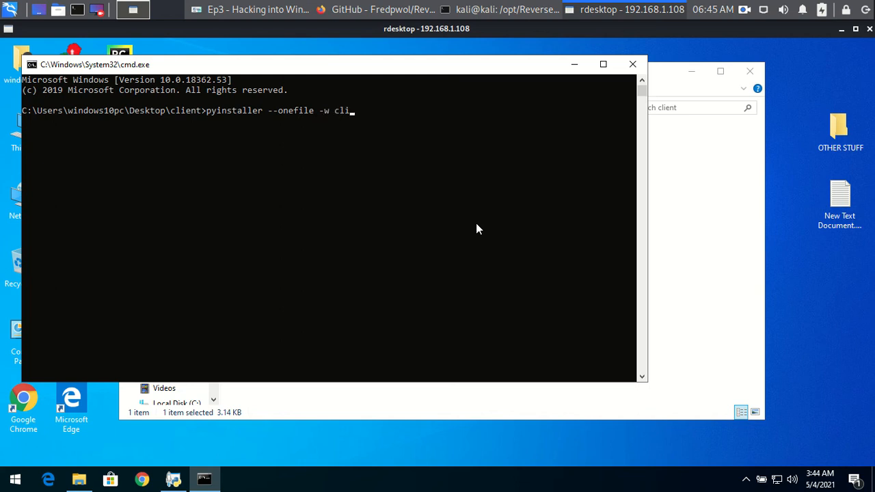
text(ent.py)
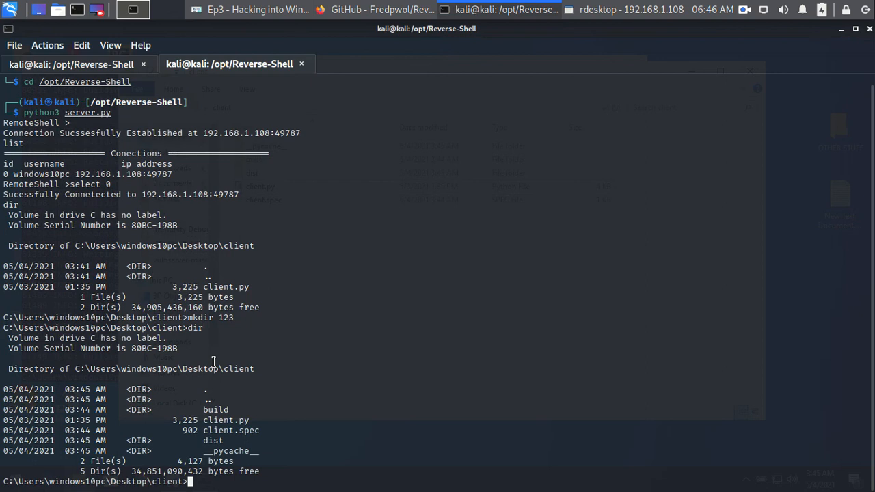
mouse_move(558, 98)
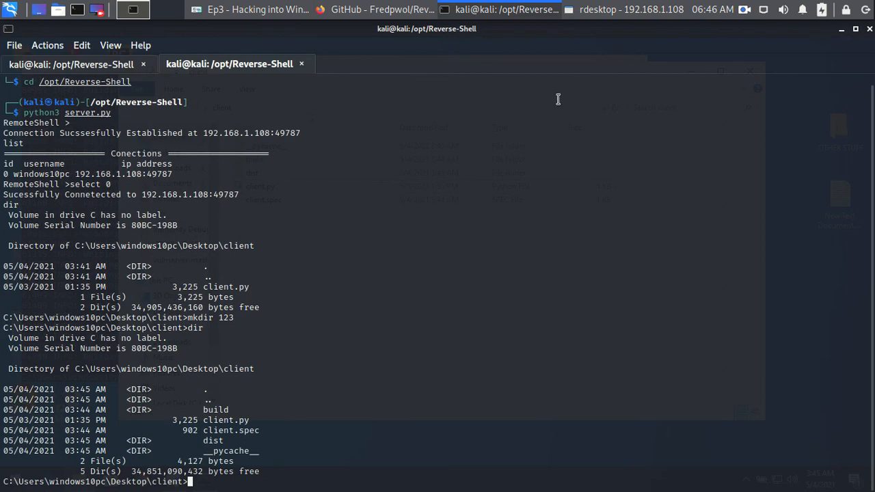
Close the old running py.exe client on Windows, then list the client folder with dir from Kali
click(621, 9)
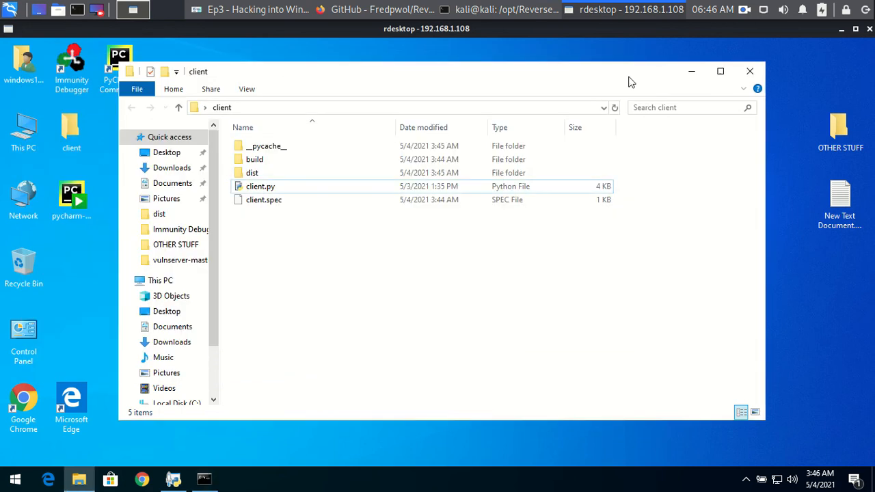
click(204, 478)
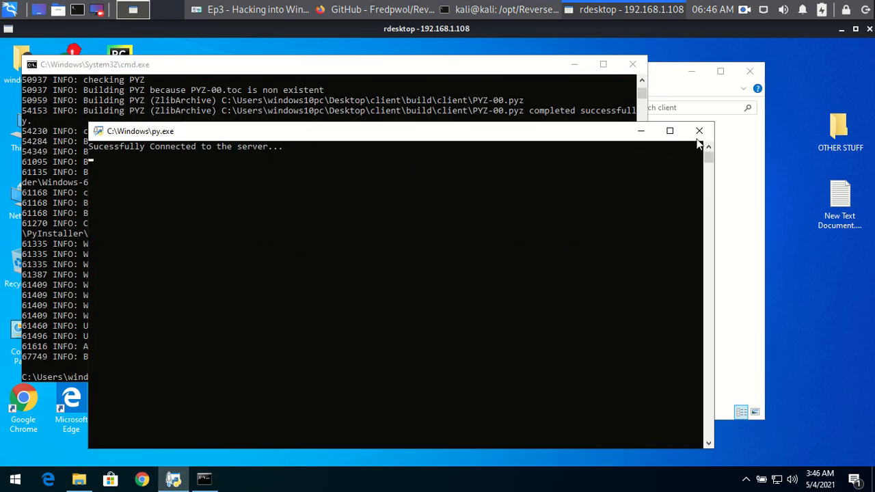
click(699, 131)
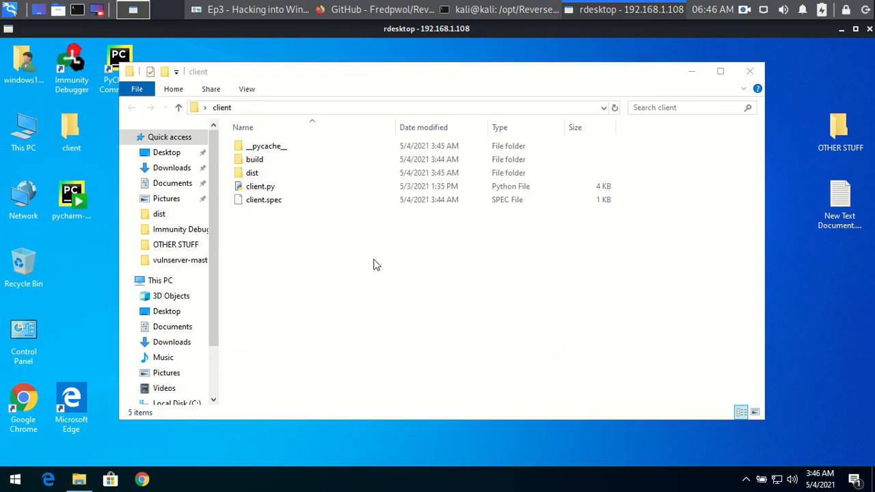
click(500, 9)
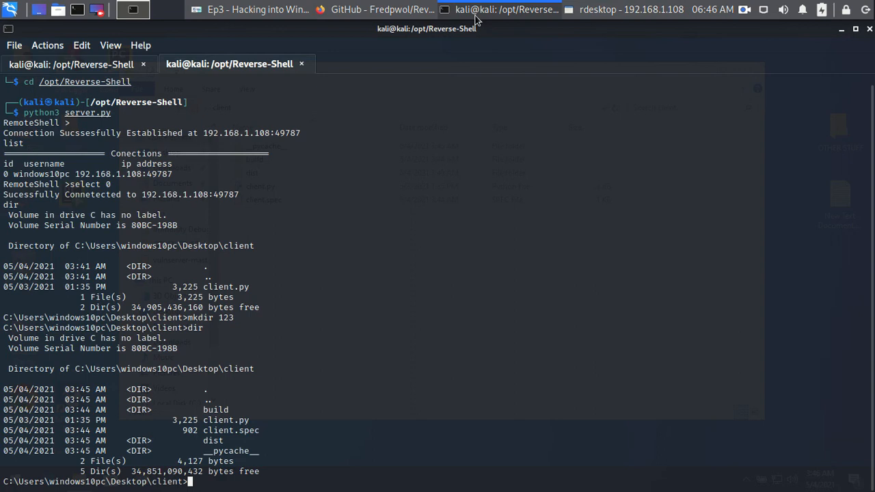
text(dir)
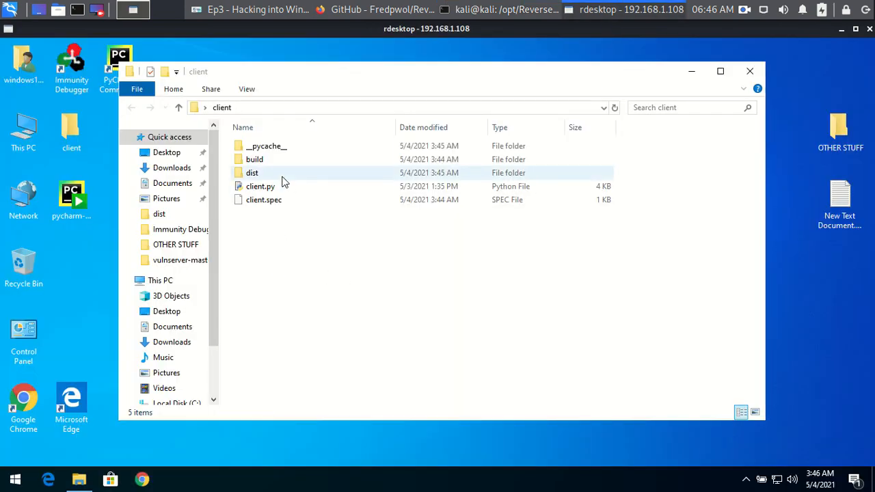
Launch the 6,704 KB client.exe from the dist folder
double_click(251, 172)
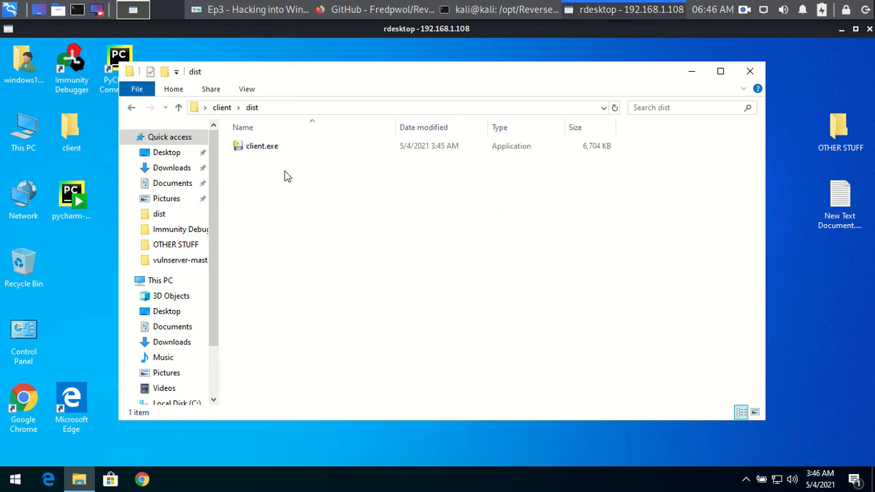
click(263, 145)
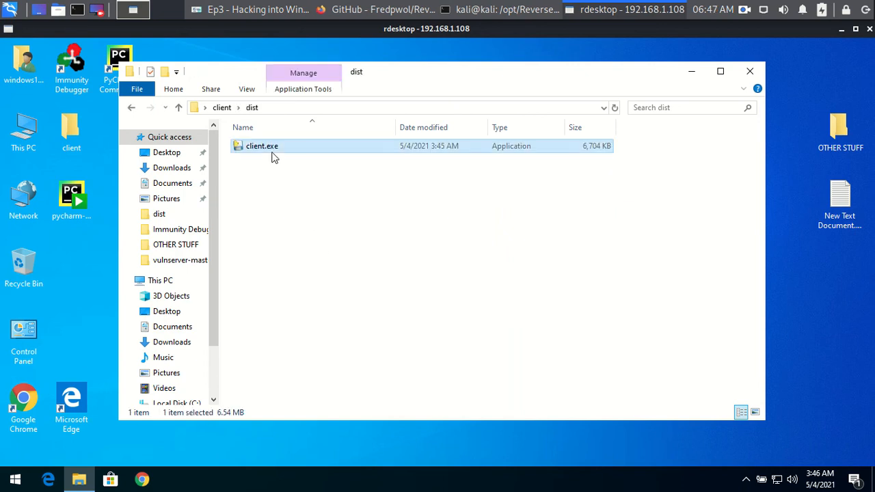
click(505, 9)
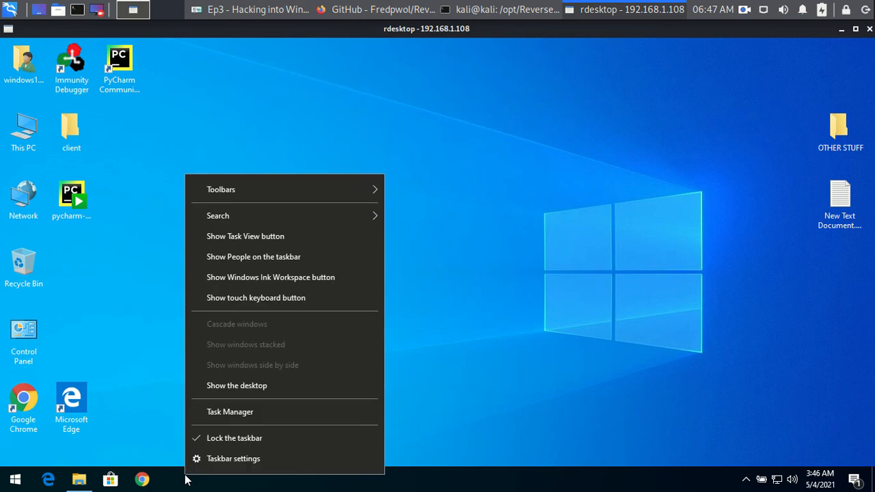
mouse_move(230, 411)
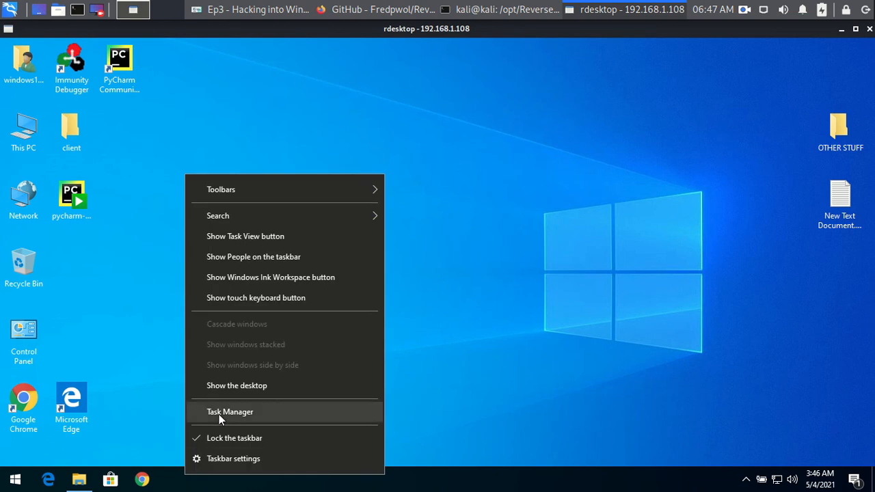
Confirm client.exe runs as a background process in Task Manager's full list
click(230, 412)
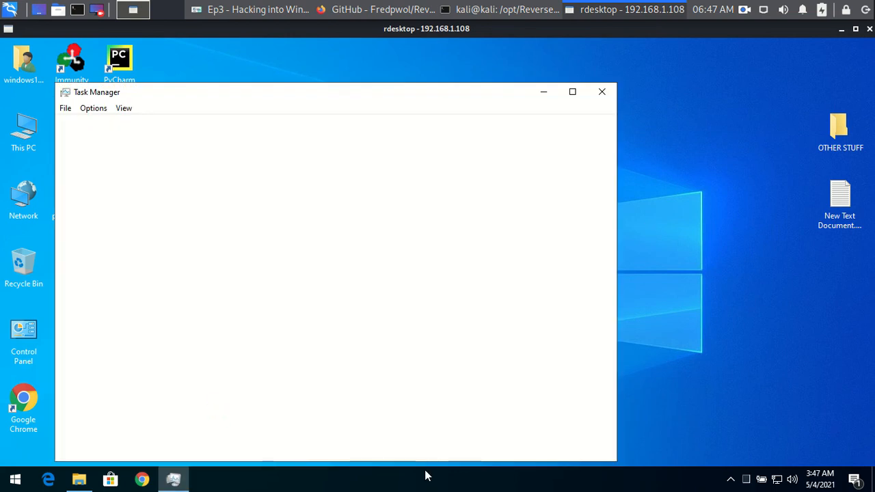
click(99, 446)
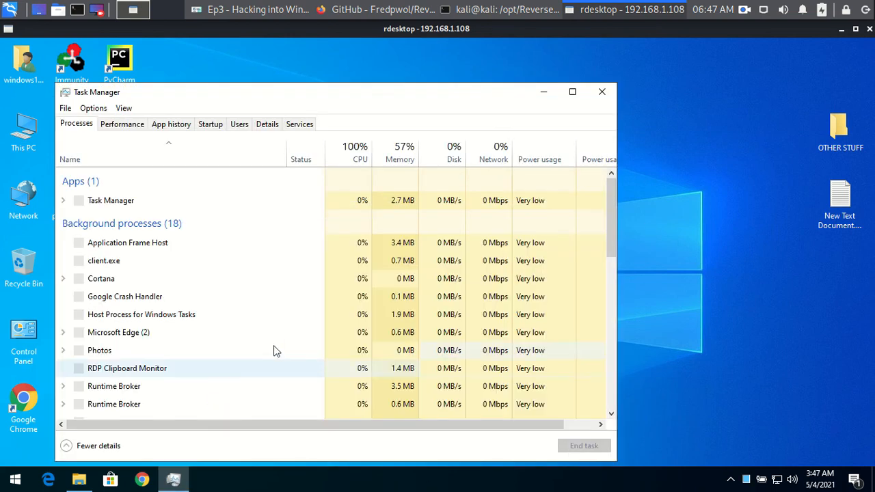
click(104, 260)
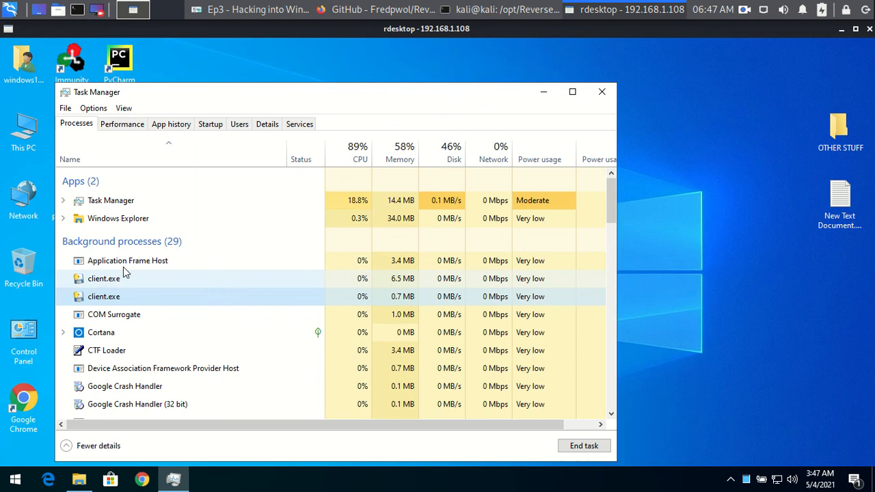
click(486, 9)
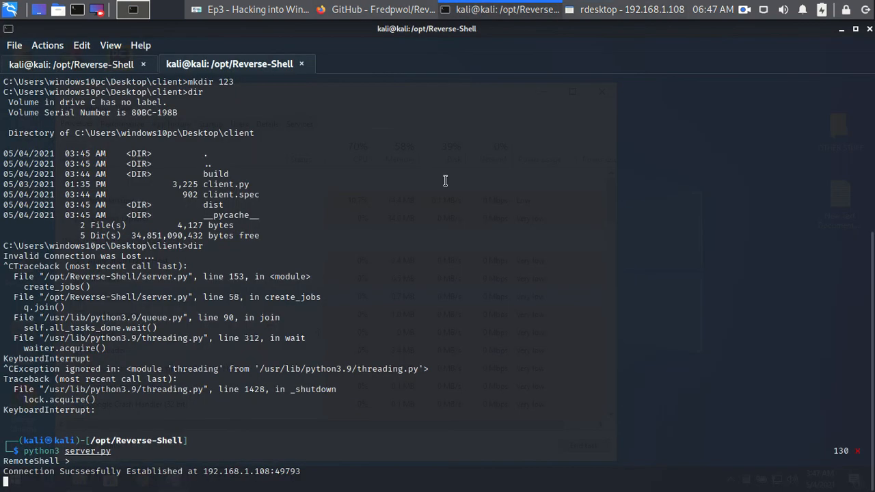
List connections, select client 0 (windows10pc), and dir the remote dist folder showing client.exe
text(list)
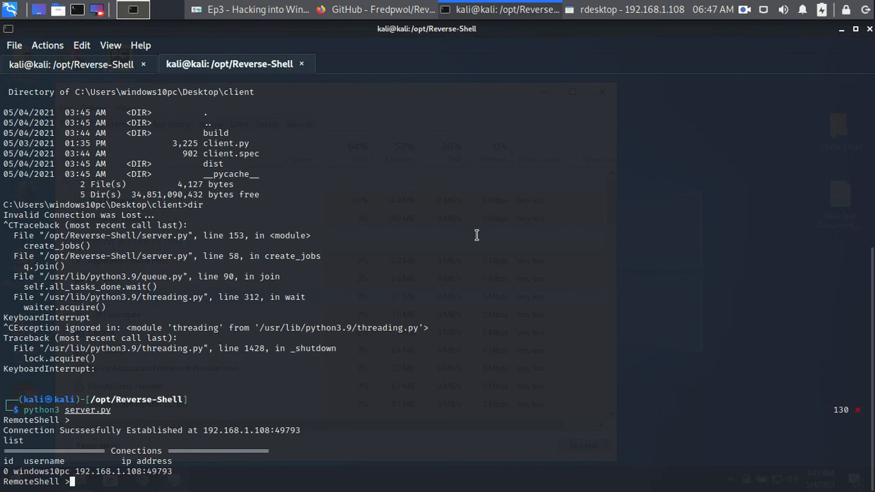
text(select 0)
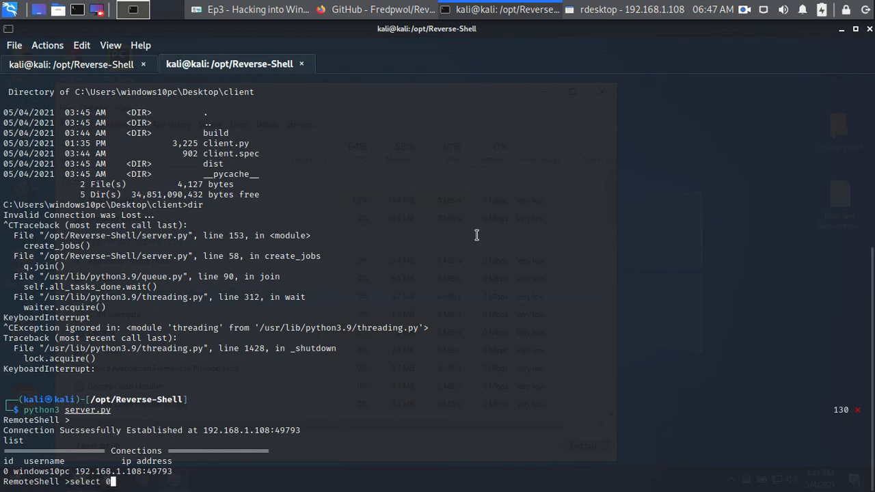
key(Return)
text(dir)
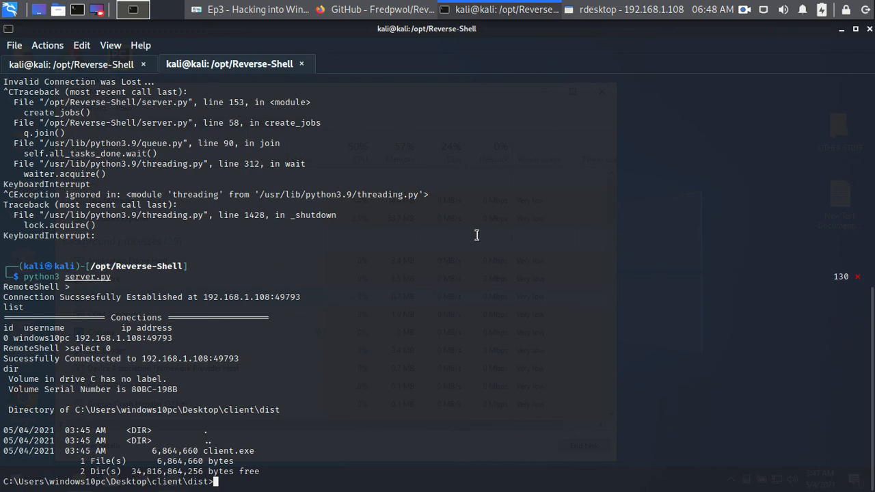
mouse_move(481, 232)
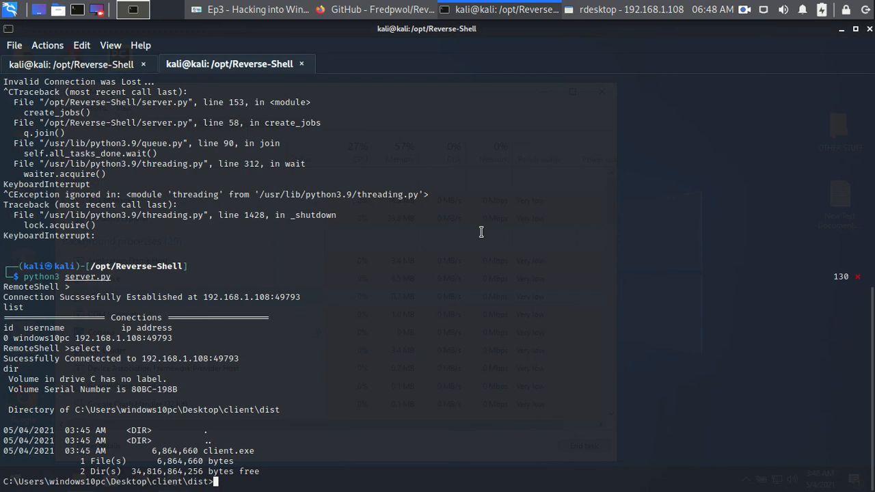
mouse_move(477, 235)
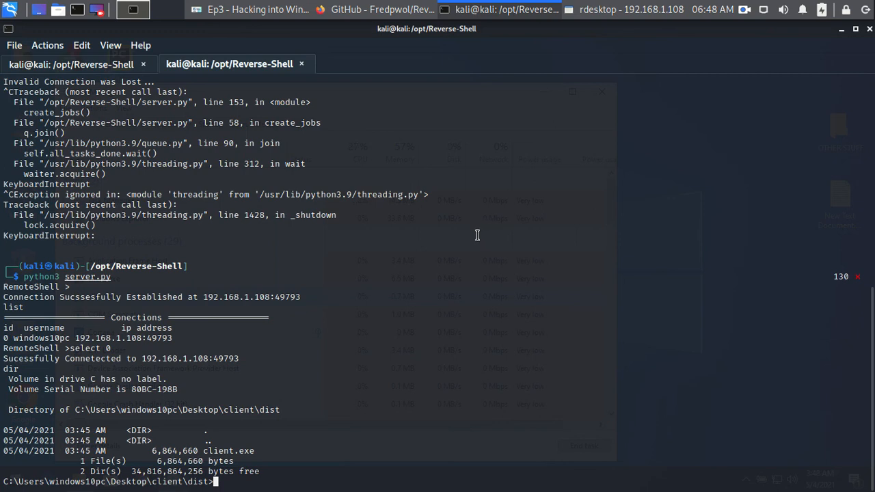
mouse_move(410, 267)
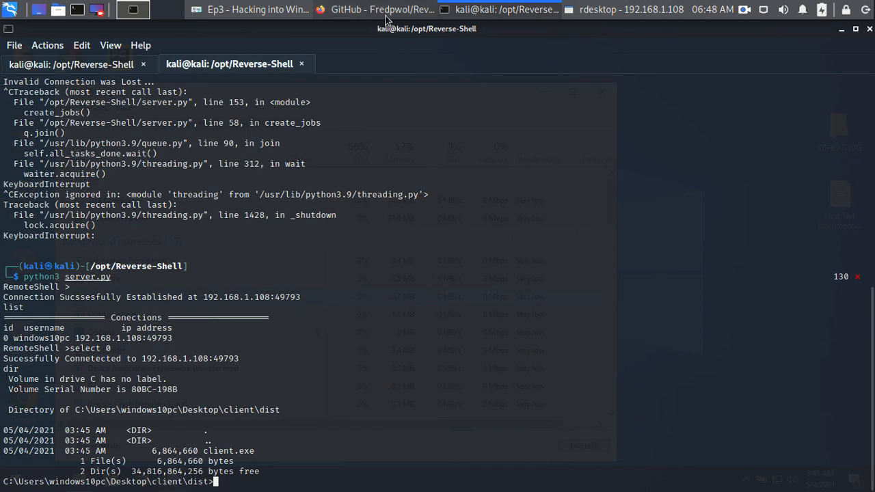
click(384, 8)
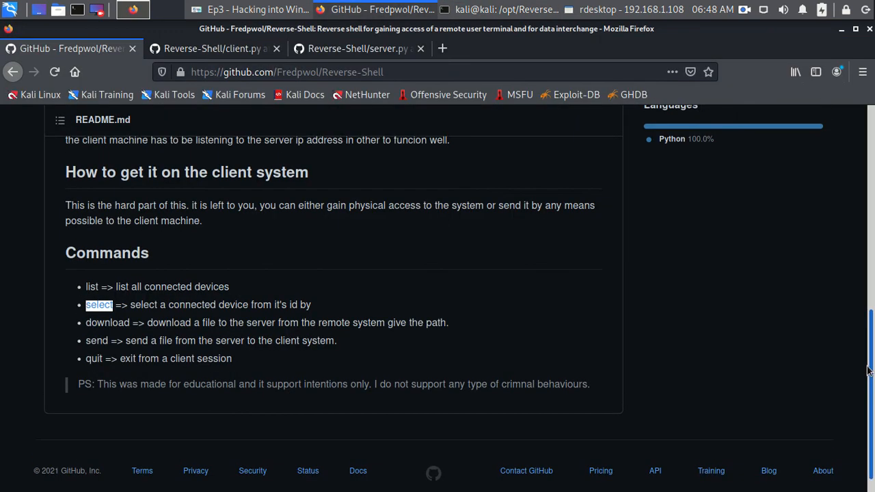
Read the Reverse-Shell README down to the Commands section and disclaimer, then back to the file list
scroll(up, 3)
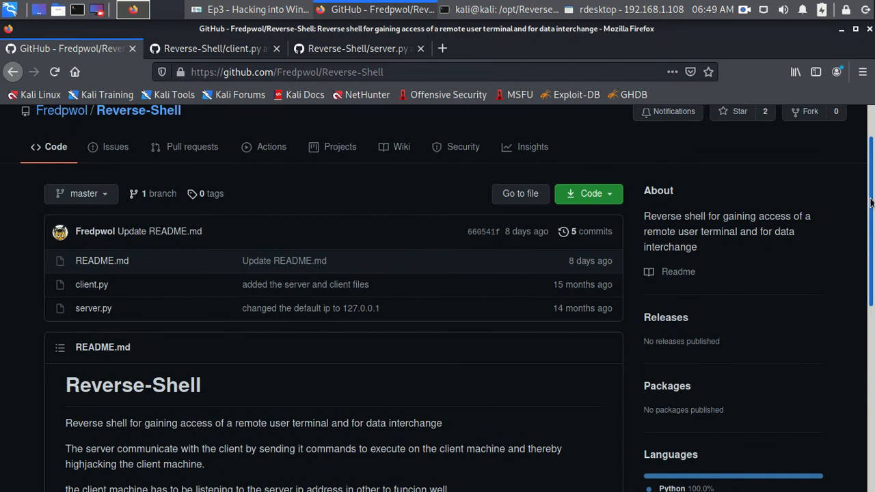
scroll(up, 3)
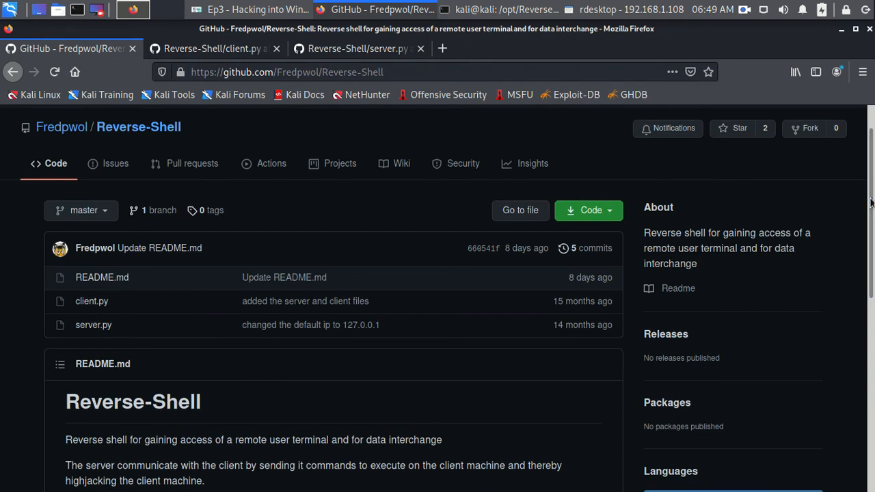
scroll(down, 3)
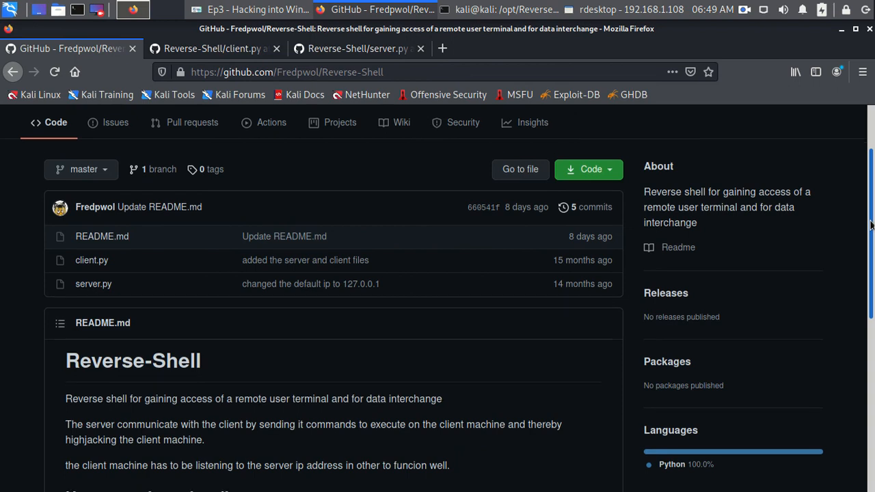
scroll(down, 3)
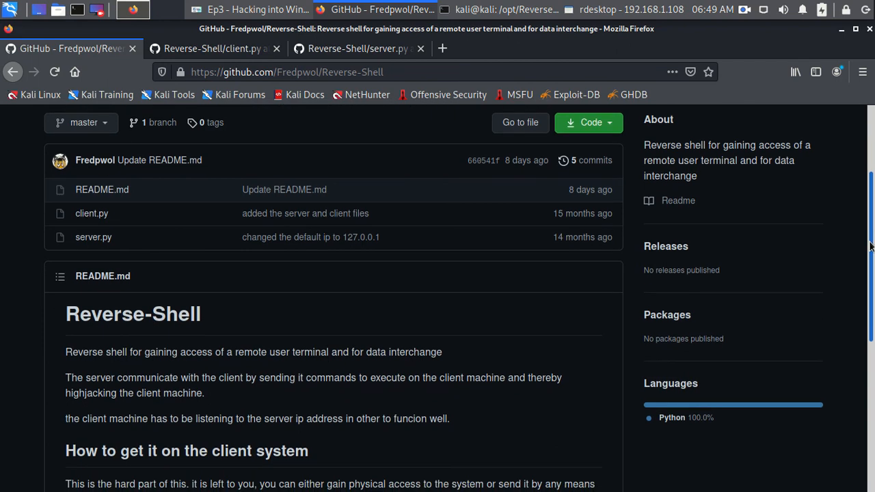
scroll(down, 3)
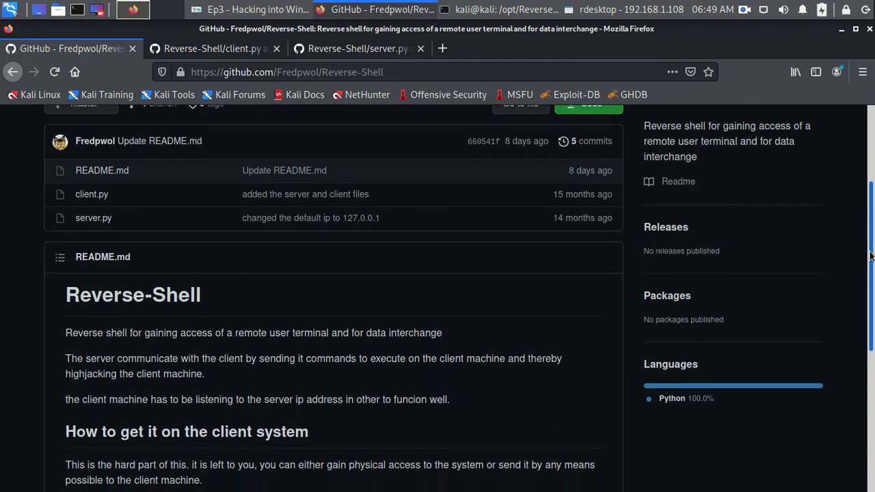
scroll(down, 3)
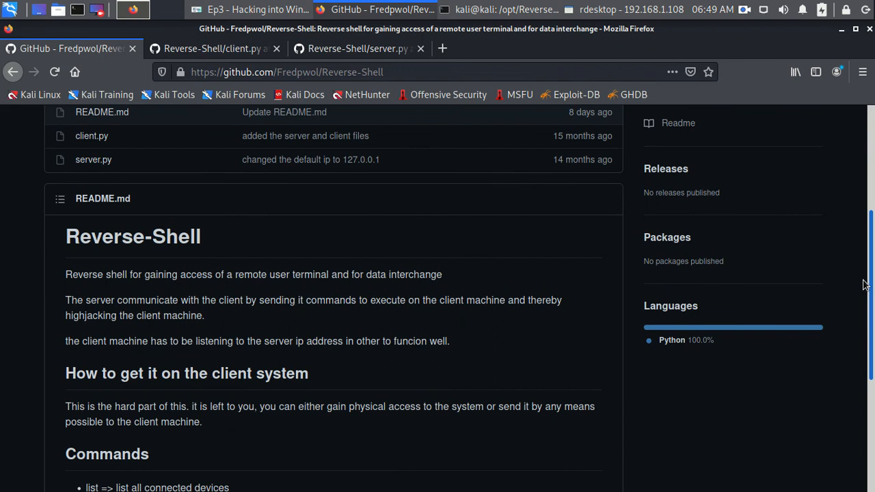
scroll(down, 3)
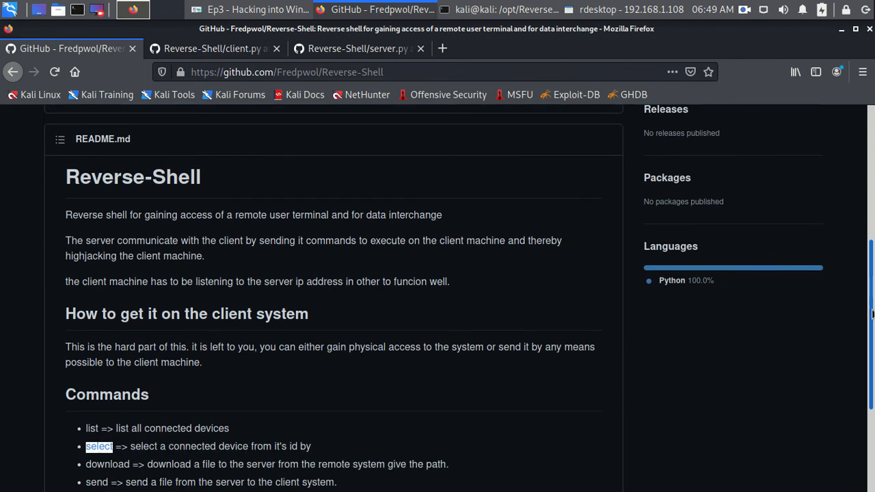
scroll(down, 3)
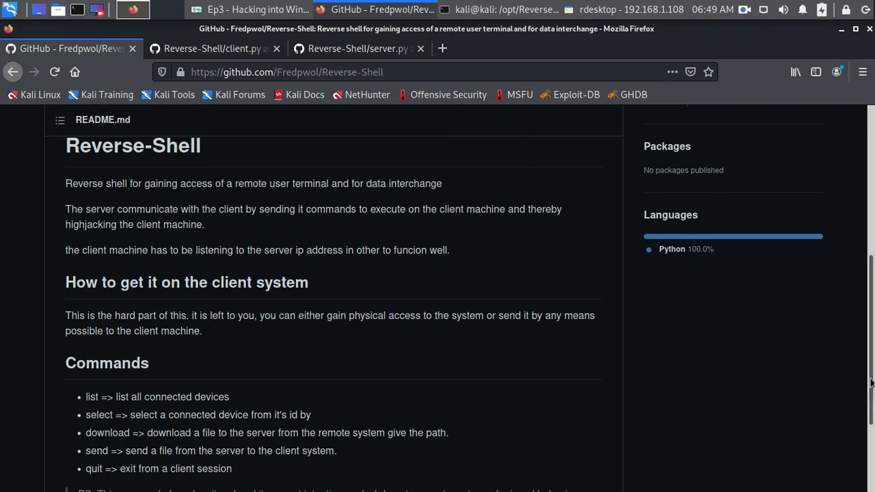
scroll(down, 3)
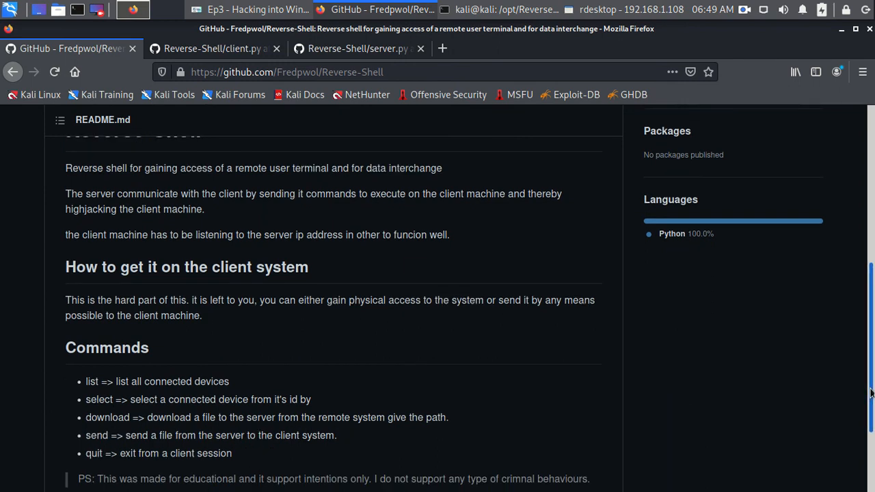
scroll(down, 3)
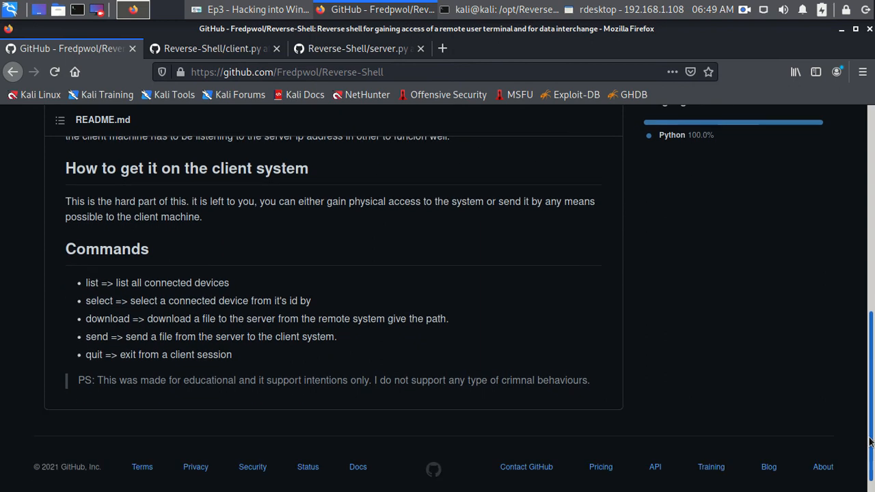
scroll(up, 3)
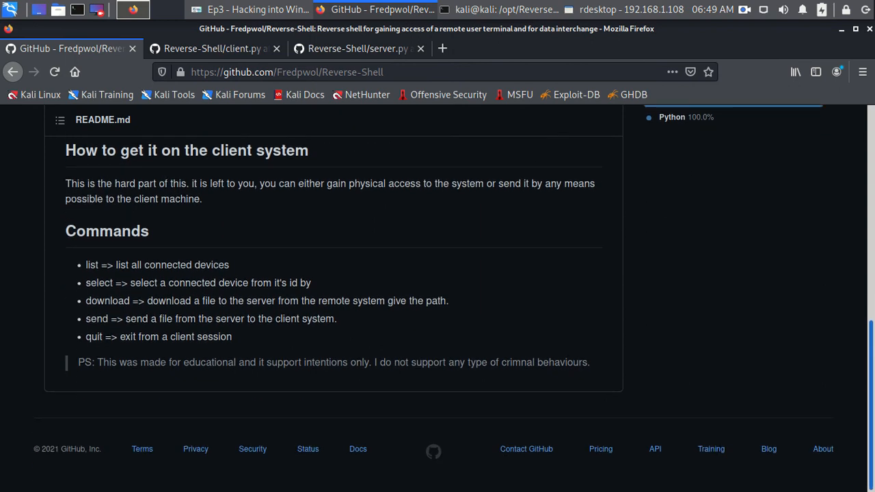
scroll(up, 3)
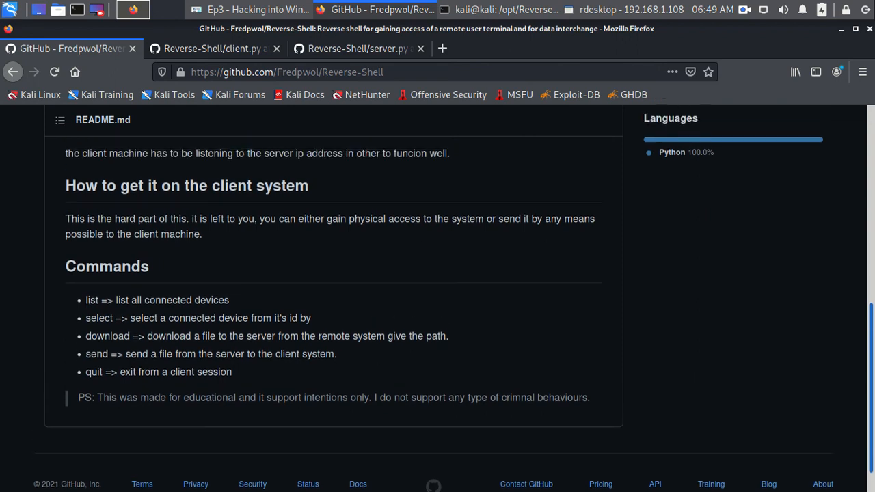
scroll(up, 3)
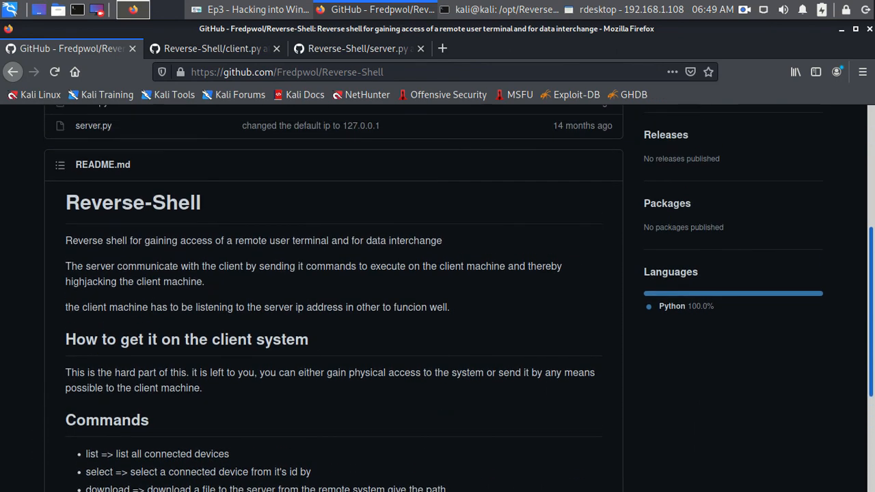
scroll(up, 3)
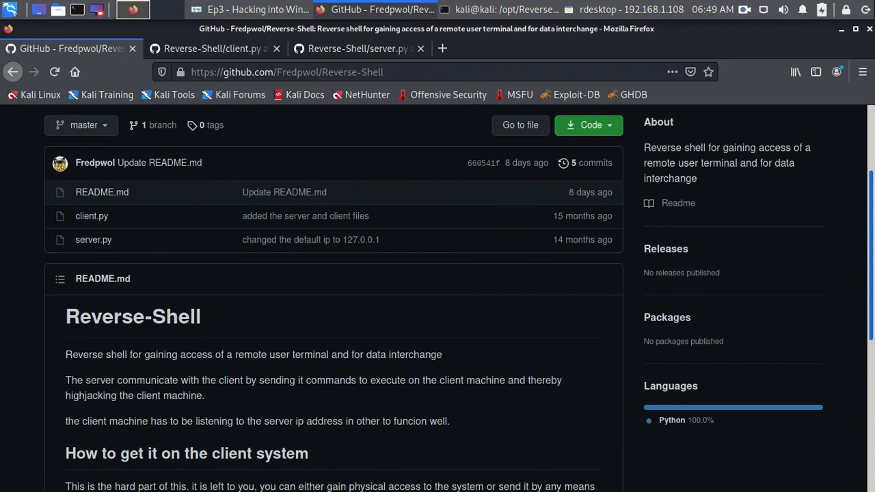
scroll(up, 3)
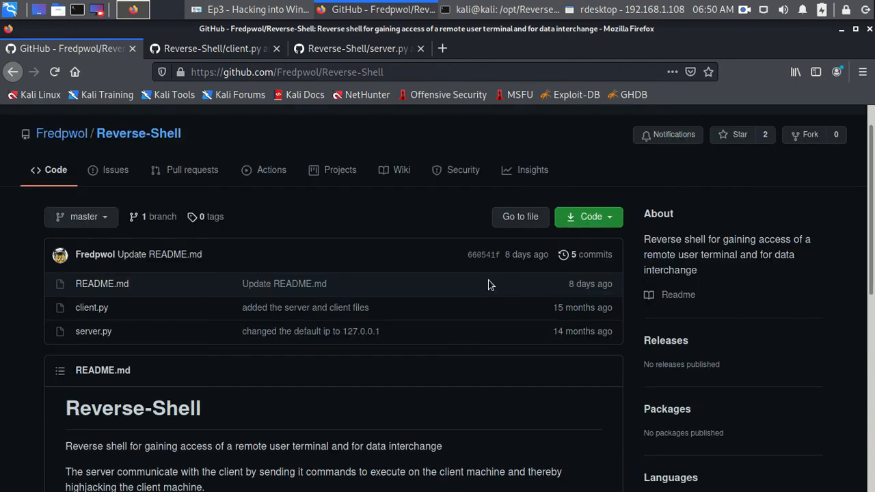